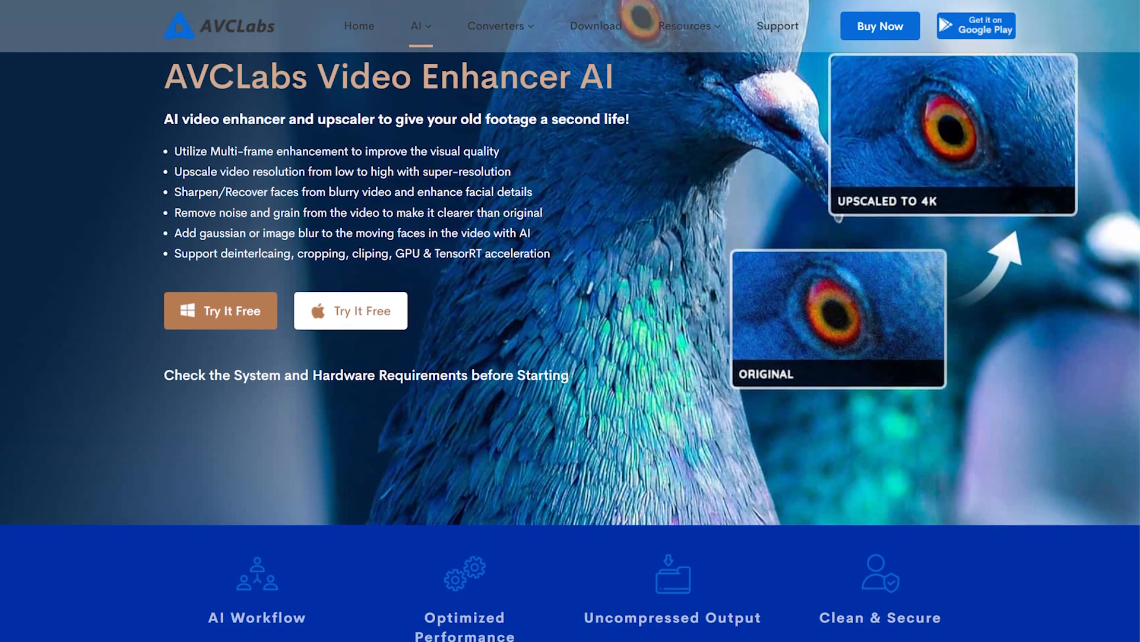
- Load Hot-Air-Balloon.mp4 from the Source folder via Browse
{"action": "scroll", "scroll_direction": "down", "scroll_amount": 3}
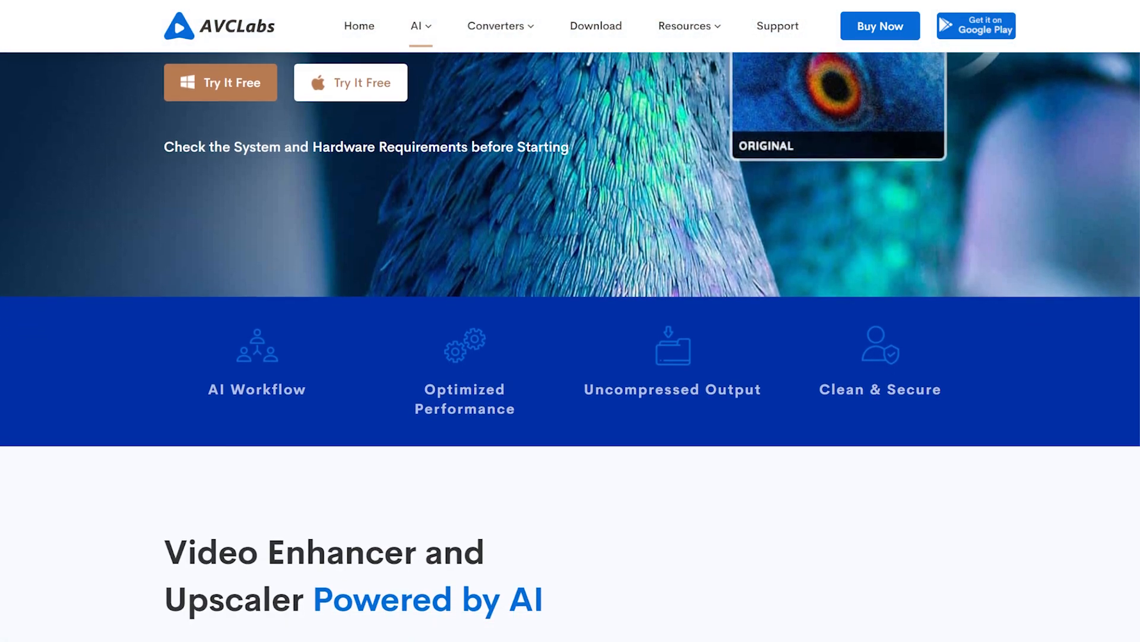
{"action": "scroll", "scroll_direction": "down", "scroll_amount": 3}
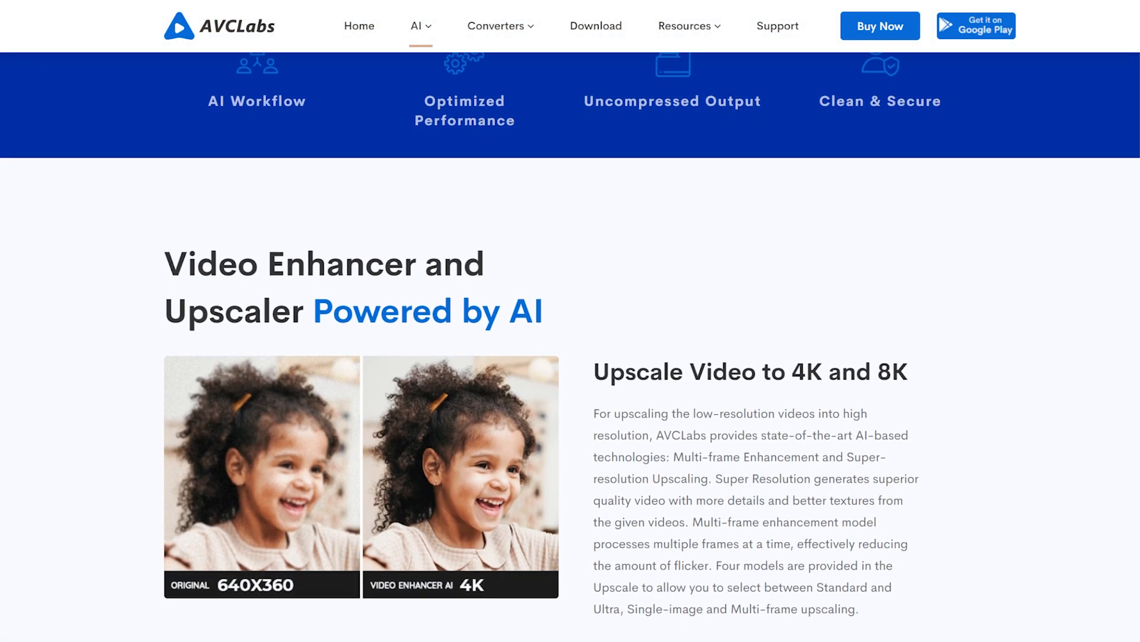
{"action": "scroll", "scroll_direction": "down", "scroll_amount": 3}
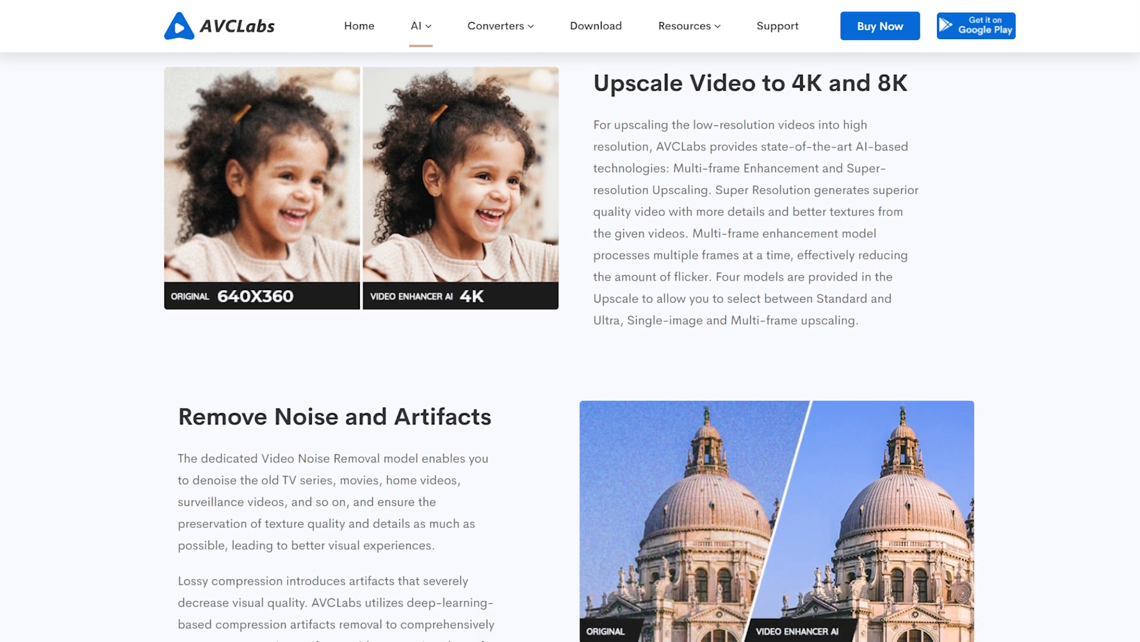
{"action": "scroll", "scroll_direction": "down", "scroll_amount": 3}
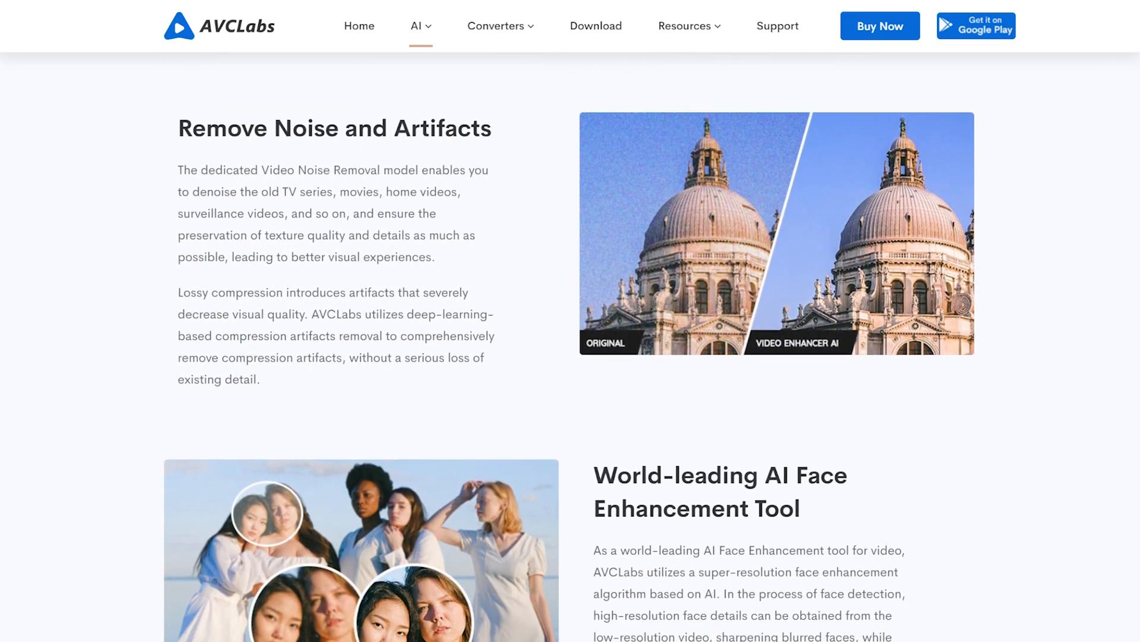
{"action": "scroll", "scroll_direction": "down", "scroll_amount": 3}
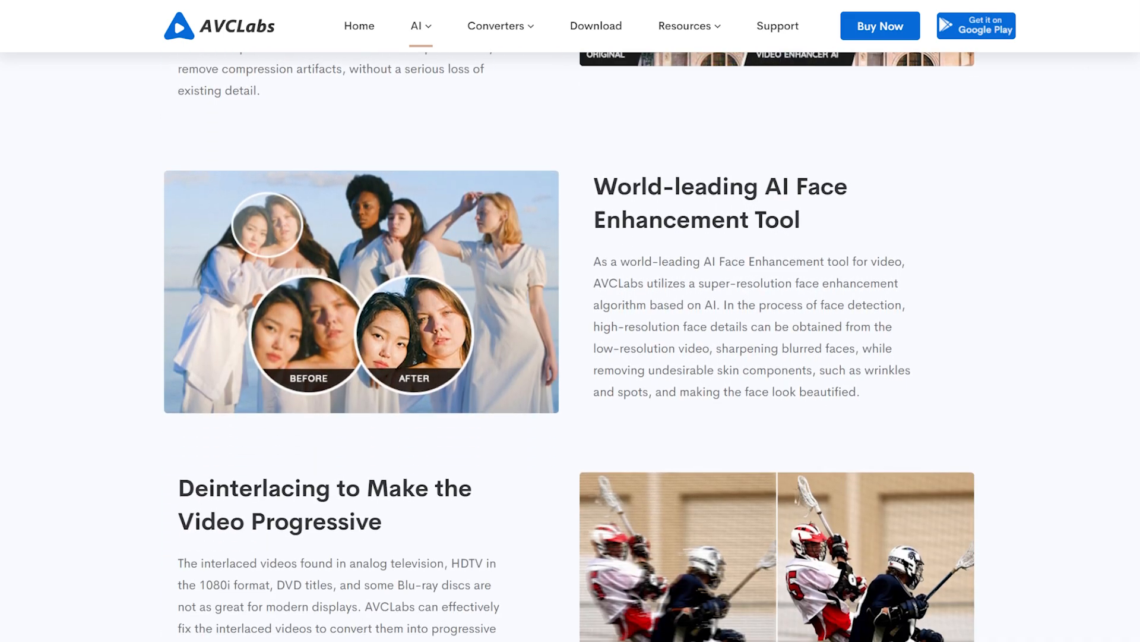
{"action": "scroll", "scroll_direction": "down", "scroll_amount": 3}
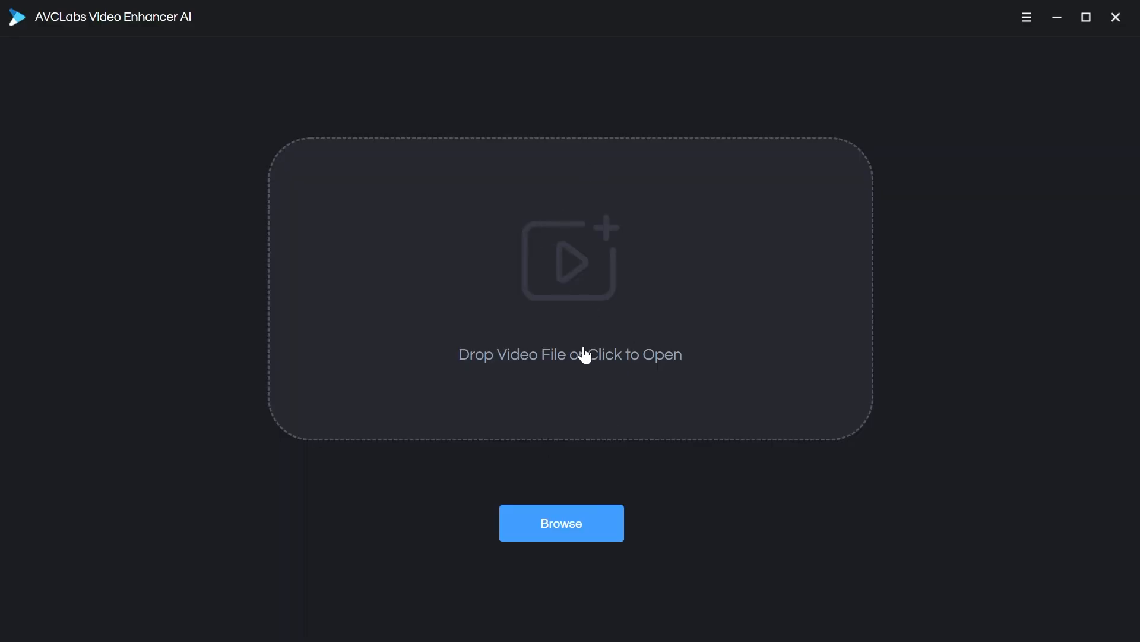
{"action": "left_click", "coordinate": [569, 354]}
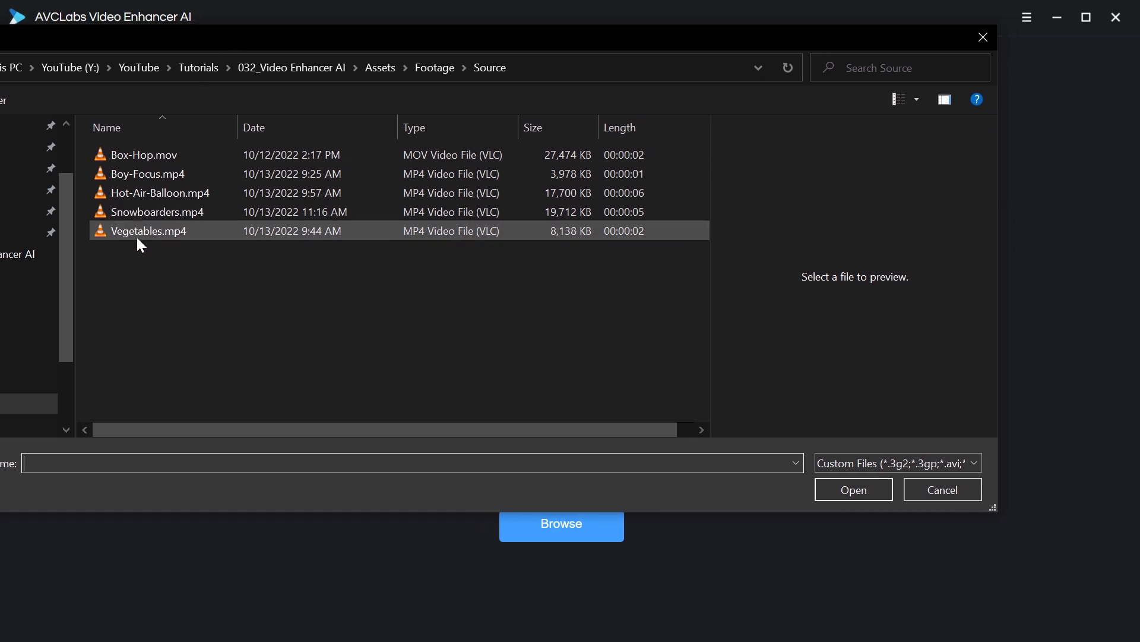
{"action": "left_click", "coordinate": [160, 193]}
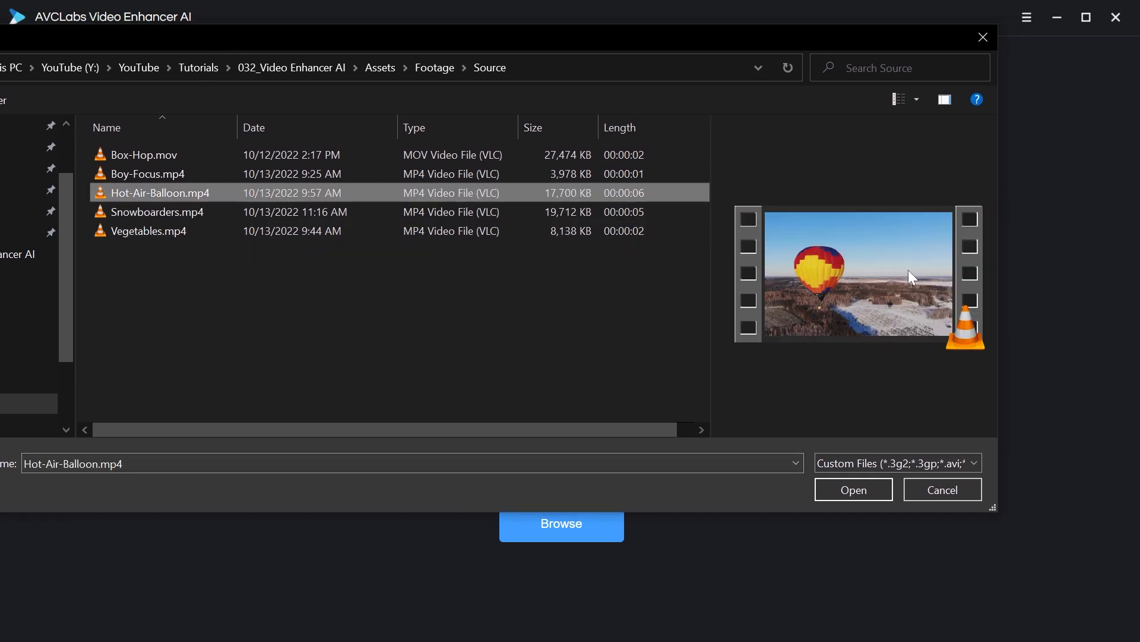
{"action": "left_click", "coordinate": [853, 490]}
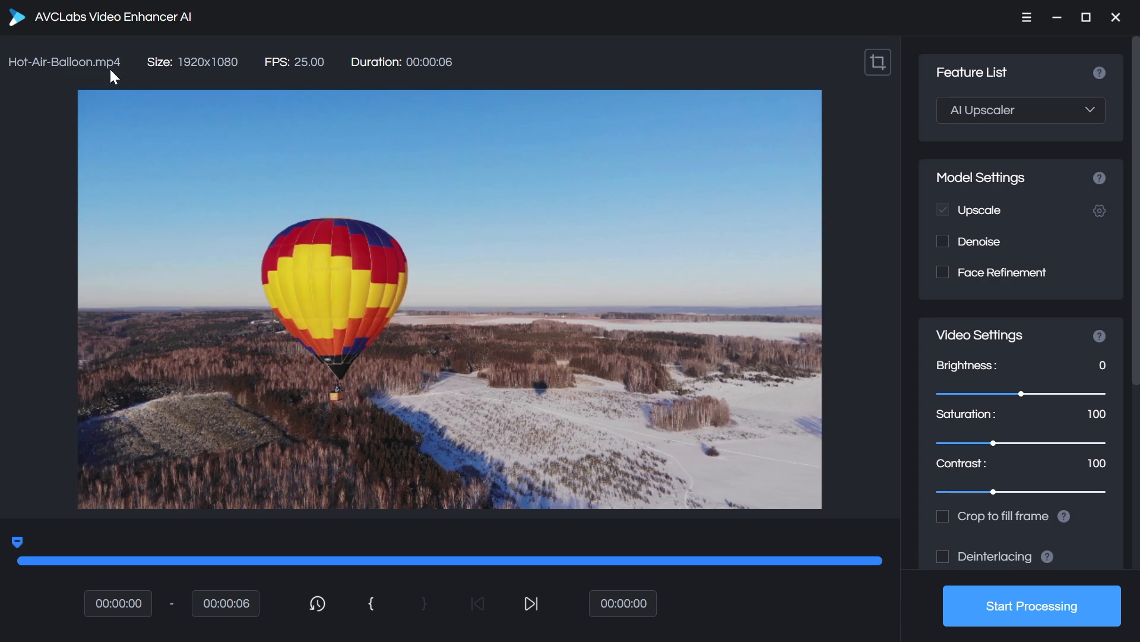
{"action": "mouse_move", "coordinate": [207, 74]}
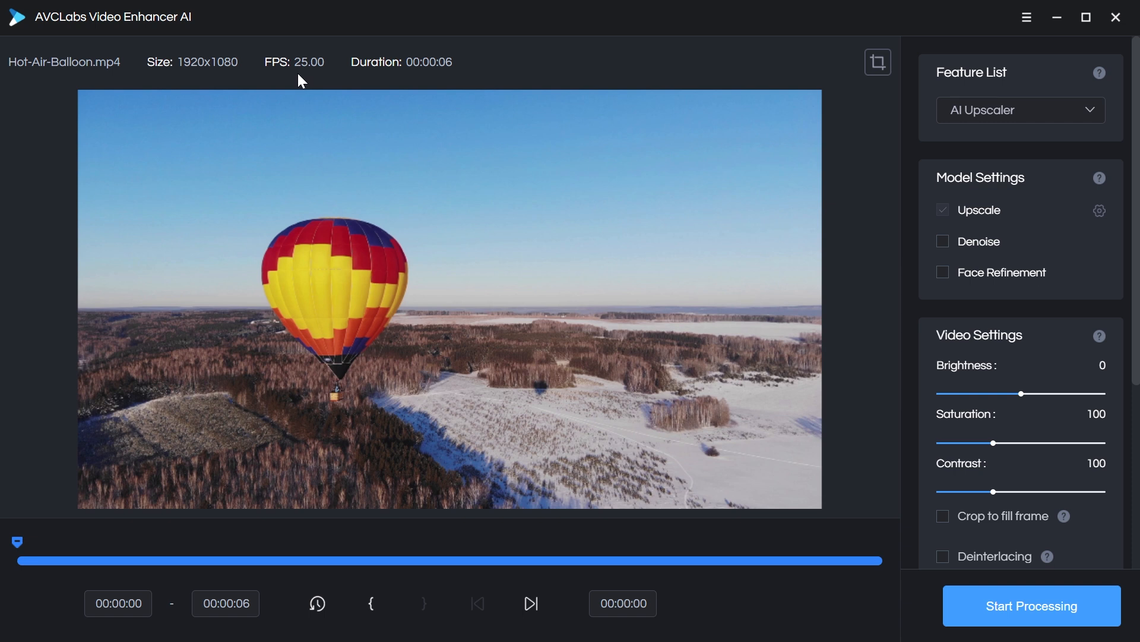
{"action": "mouse_move", "coordinate": [454, 77]}
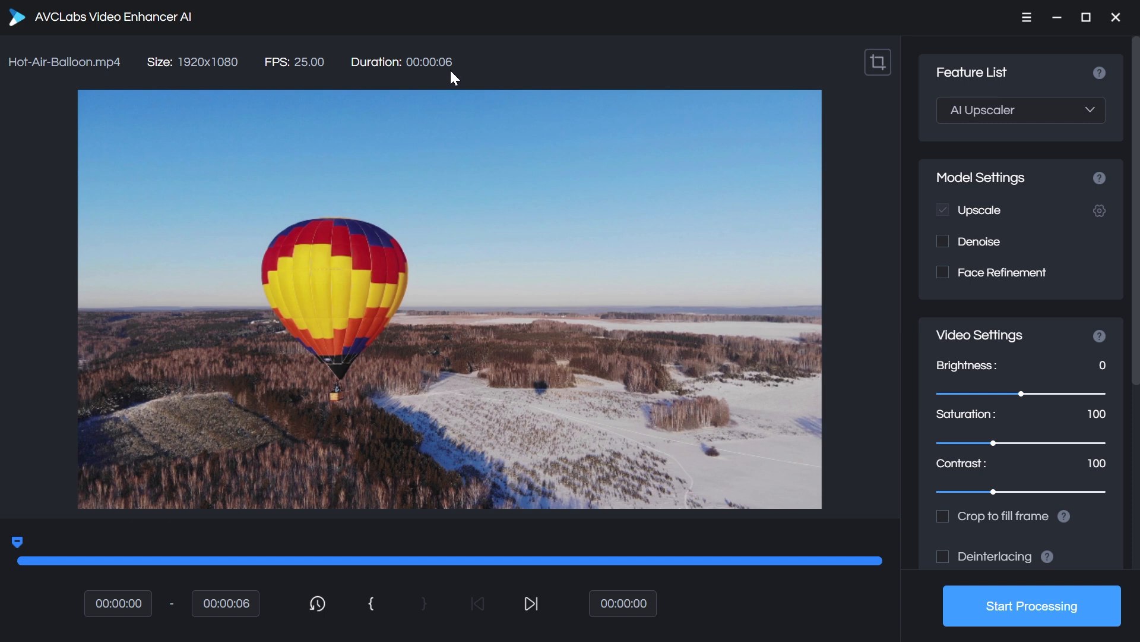
{"action": "mouse_move", "coordinate": [364, 573]}
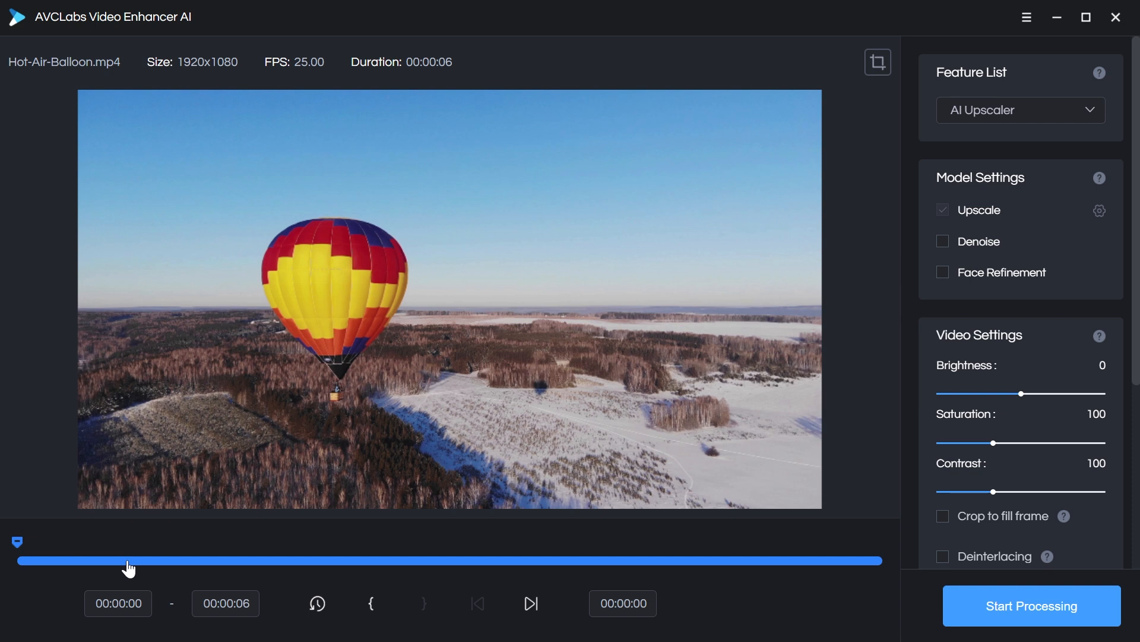
{"action": "left_click_drag", "start_coordinate": [15, 543], "coordinate": [305, 543]}
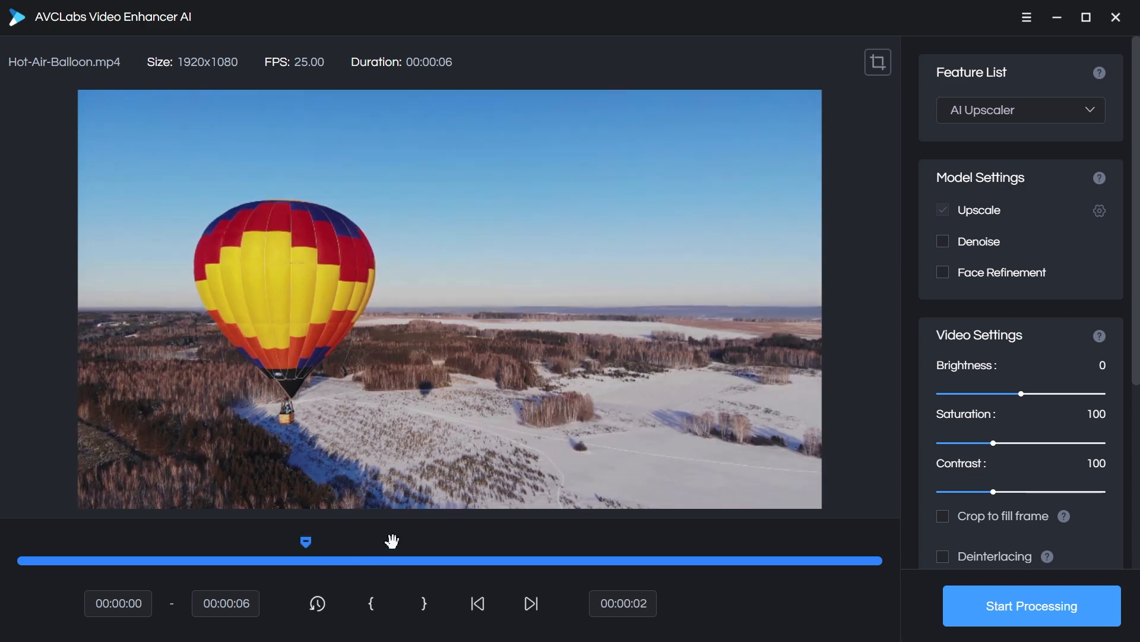
{"action": "left_click", "coordinate": [226, 602]}
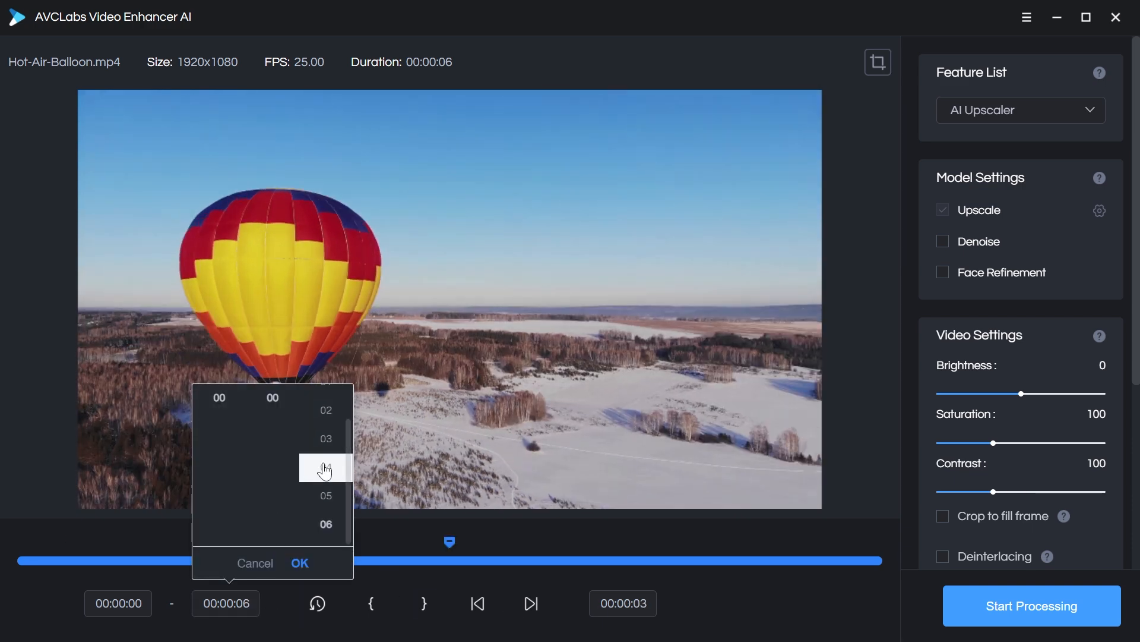
{"action": "left_click", "coordinate": [325, 467]}
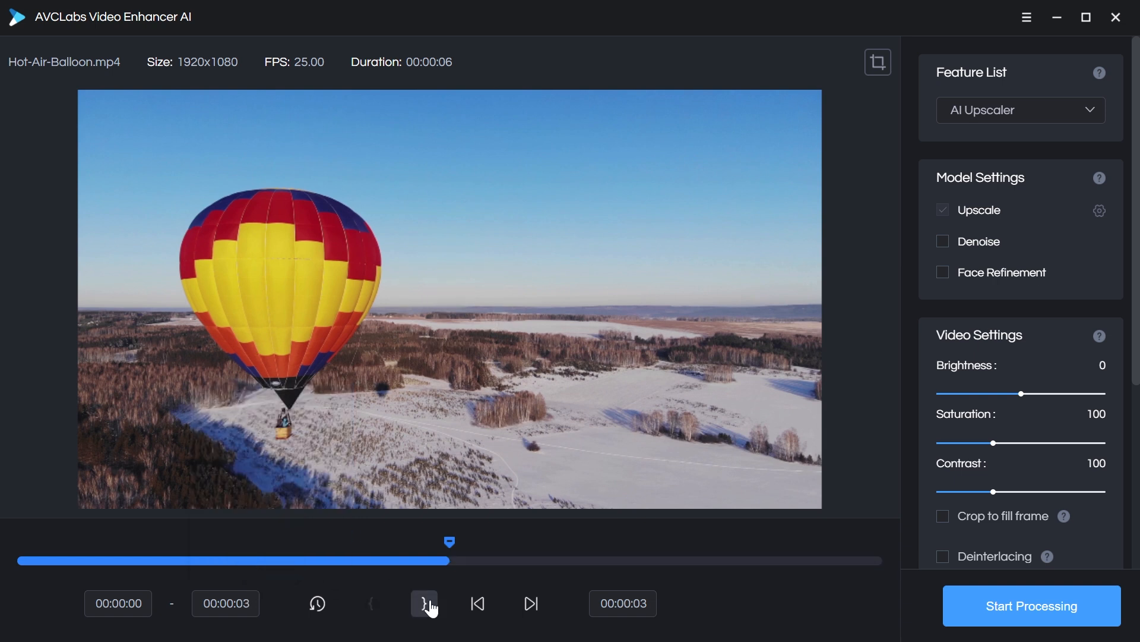
{"action": "left_click", "coordinate": [424, 603]}
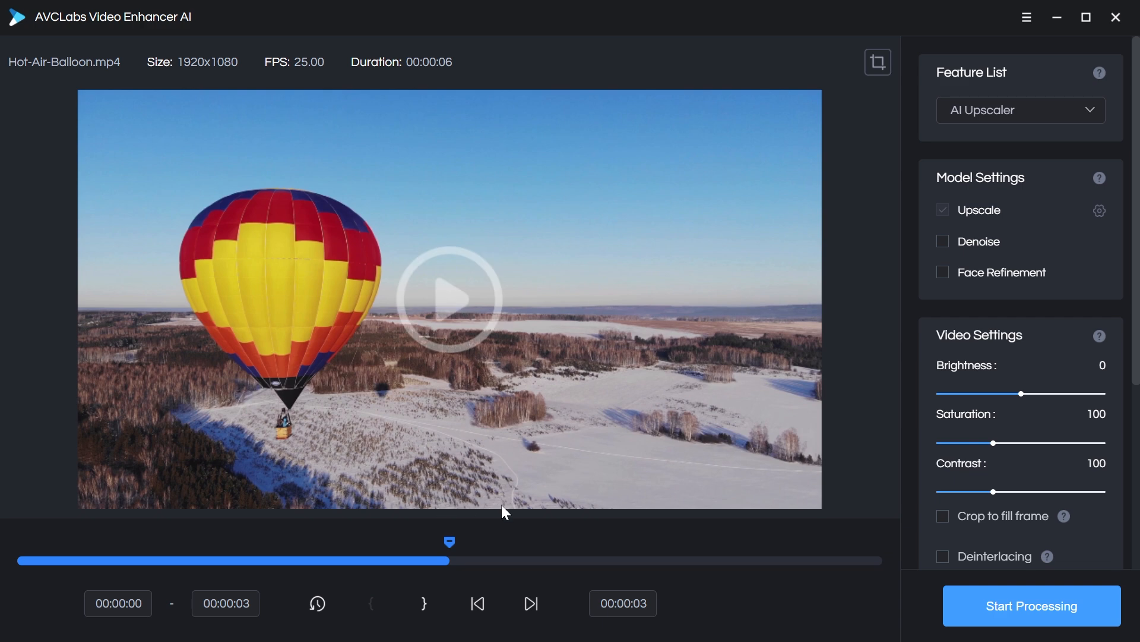
{"action": "left_click", "coordinate": [316, 604]}
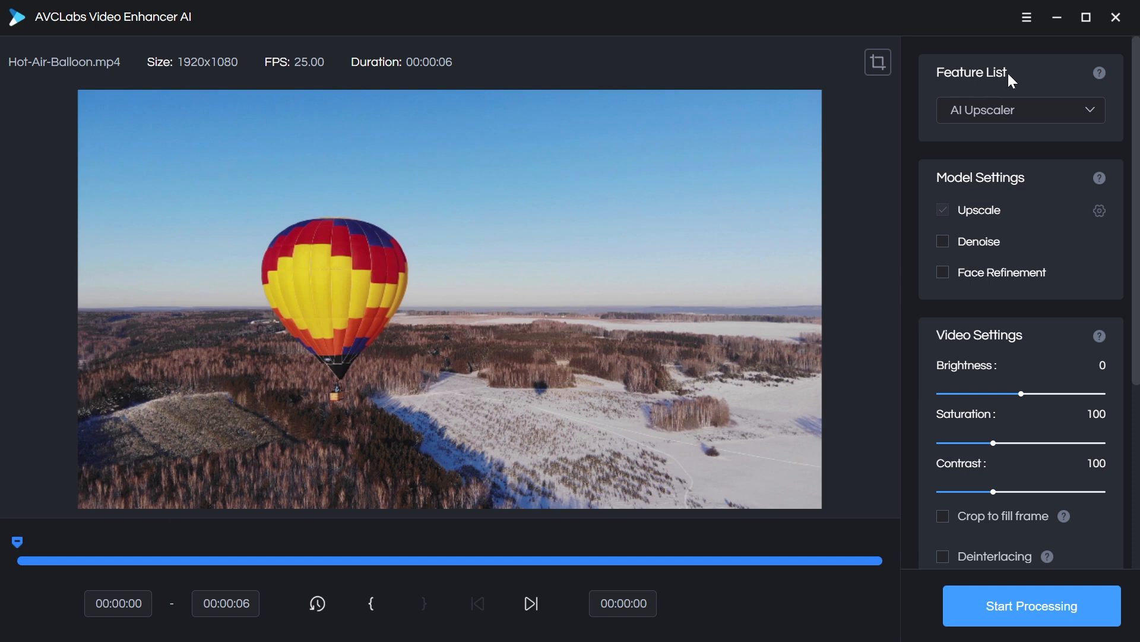
- Keep AI Upscaler as the feature with Upscale on and the Standard model chosen
{"action": "left_click", "coordinate": [1018, 109]}
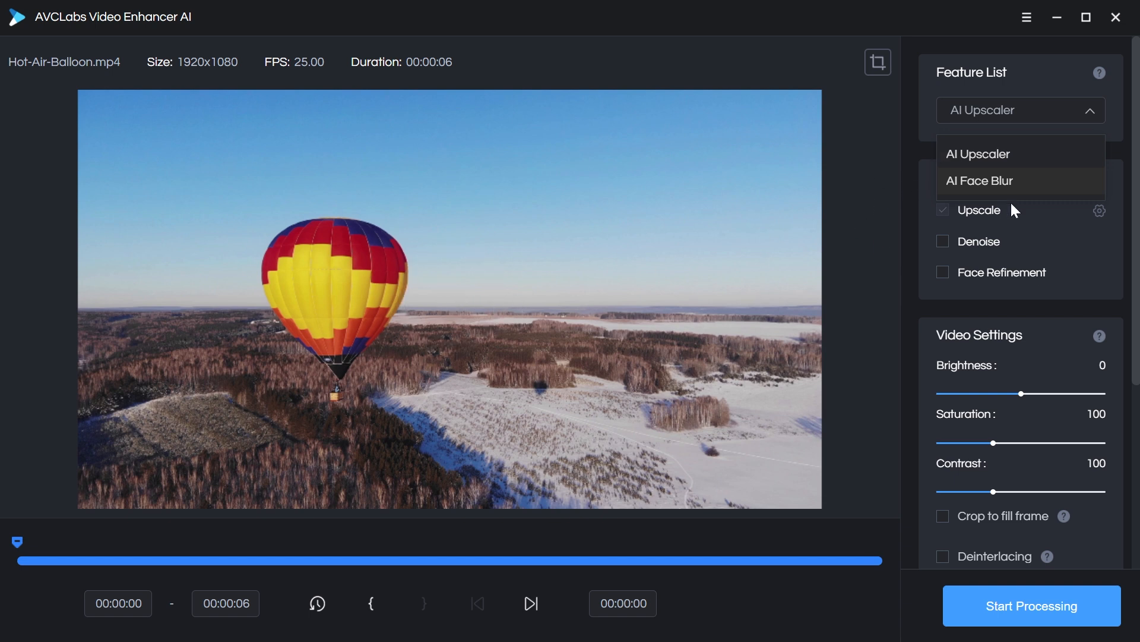
{"action": "left_click", "coordinate": [979, 153]}
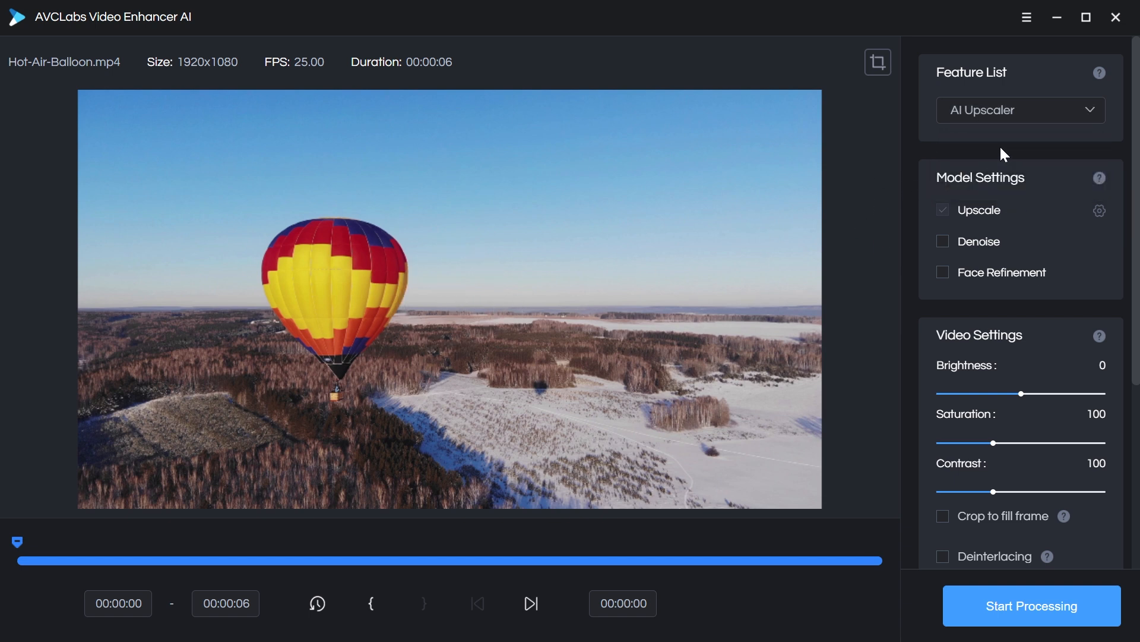
{"action": "left_click", "coordinate": [942, 209]}
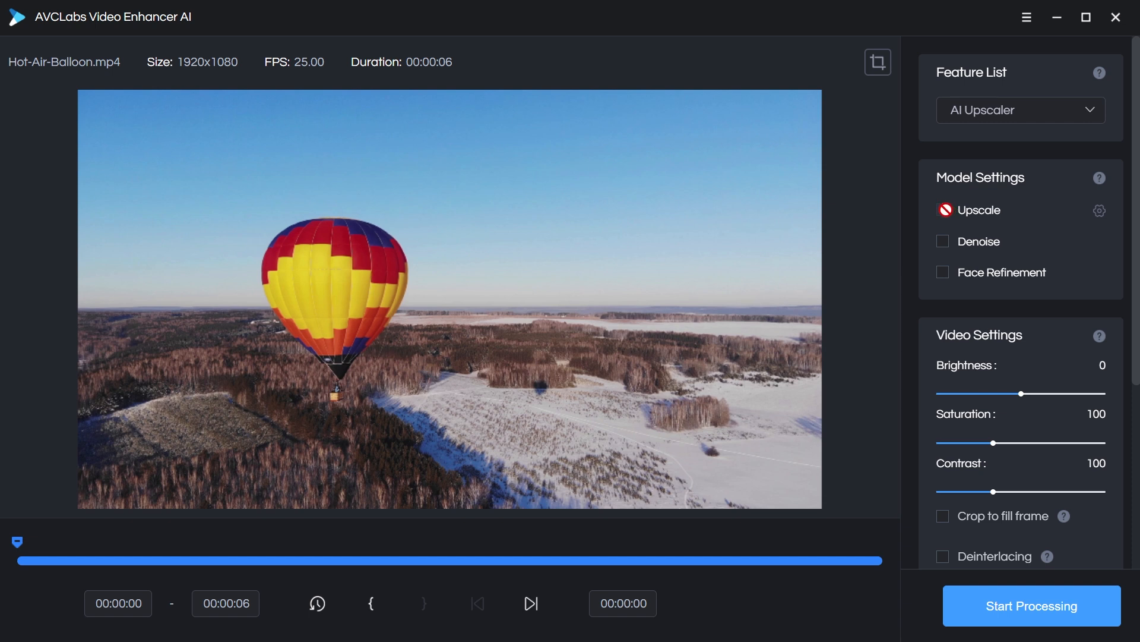
{"action": "left_click", "coordinate": [943, 209]}
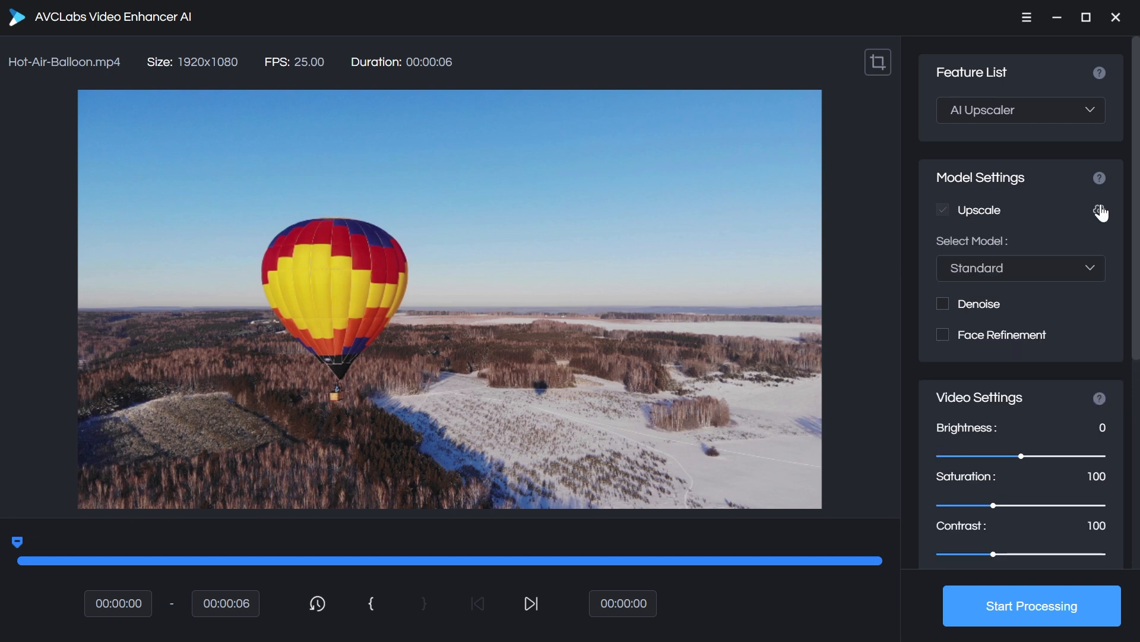
{"action": "mouse_move", "coordinate": [1051, 269]}
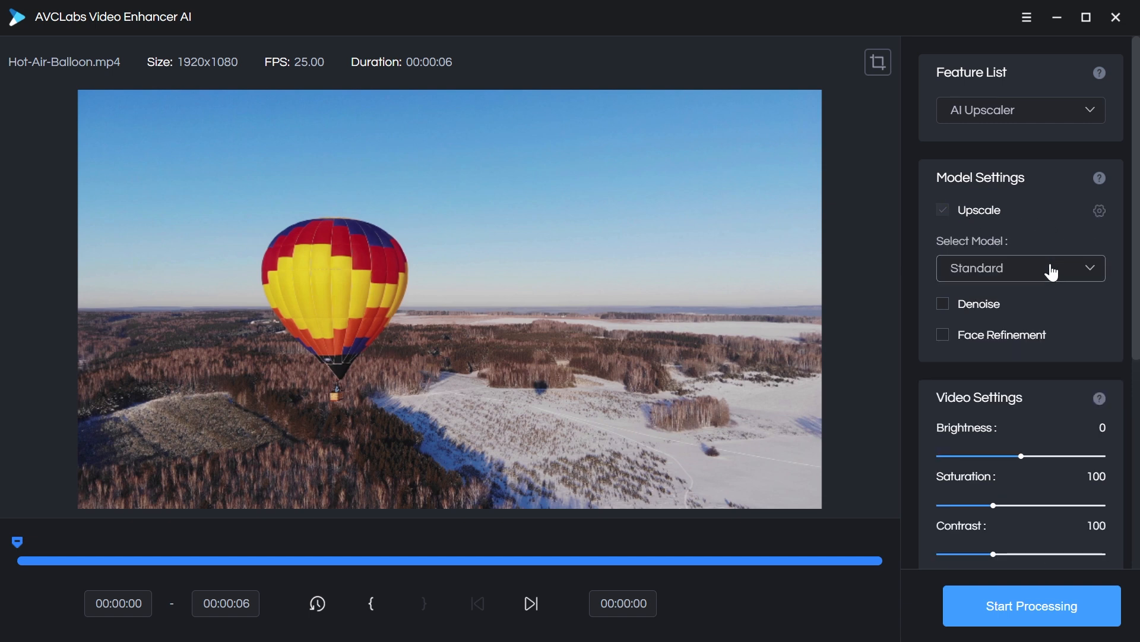
{"action": "left_click", "coordinate": [1021, 267]}
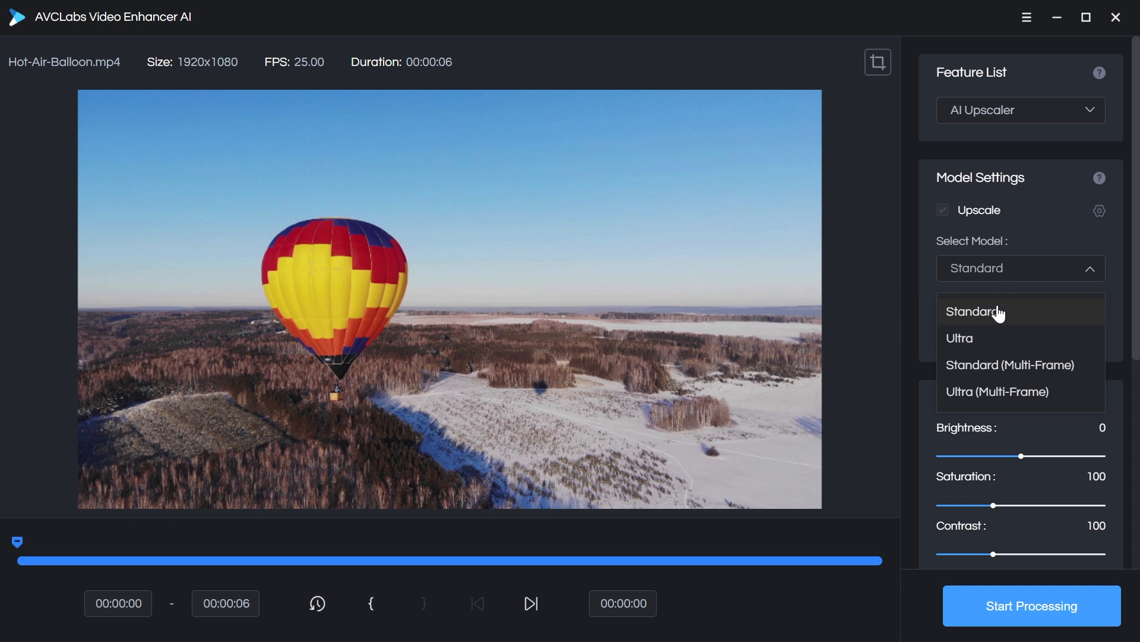
{"action": "mouse_move", "coordinate": [1009, 329]}
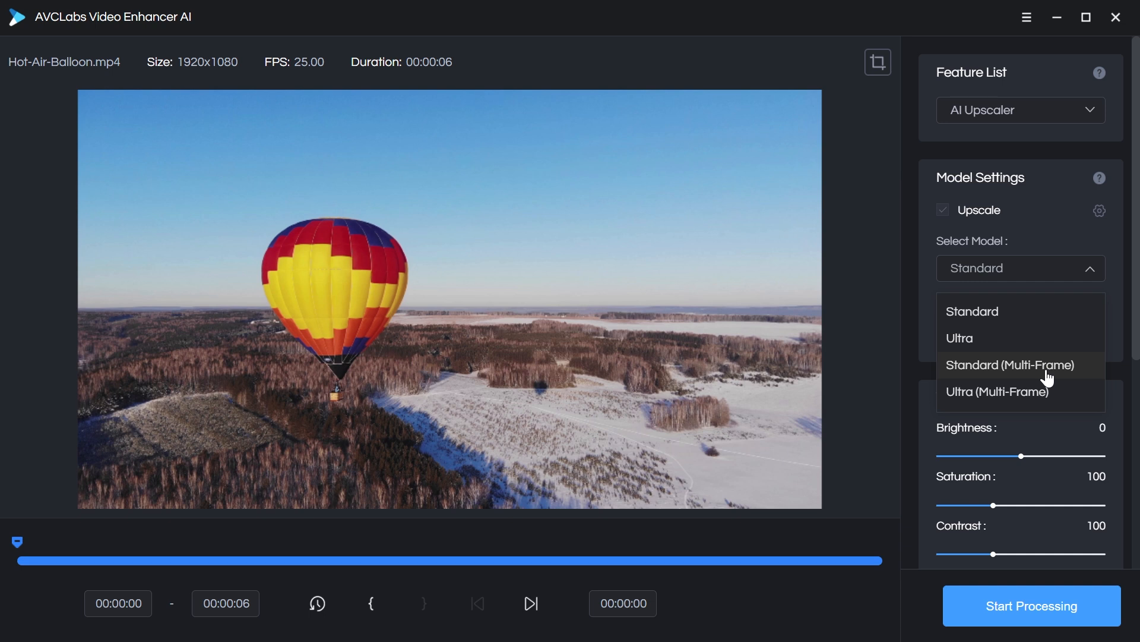
{"action": "mouse_move", "coordinate": [1023, 394]}
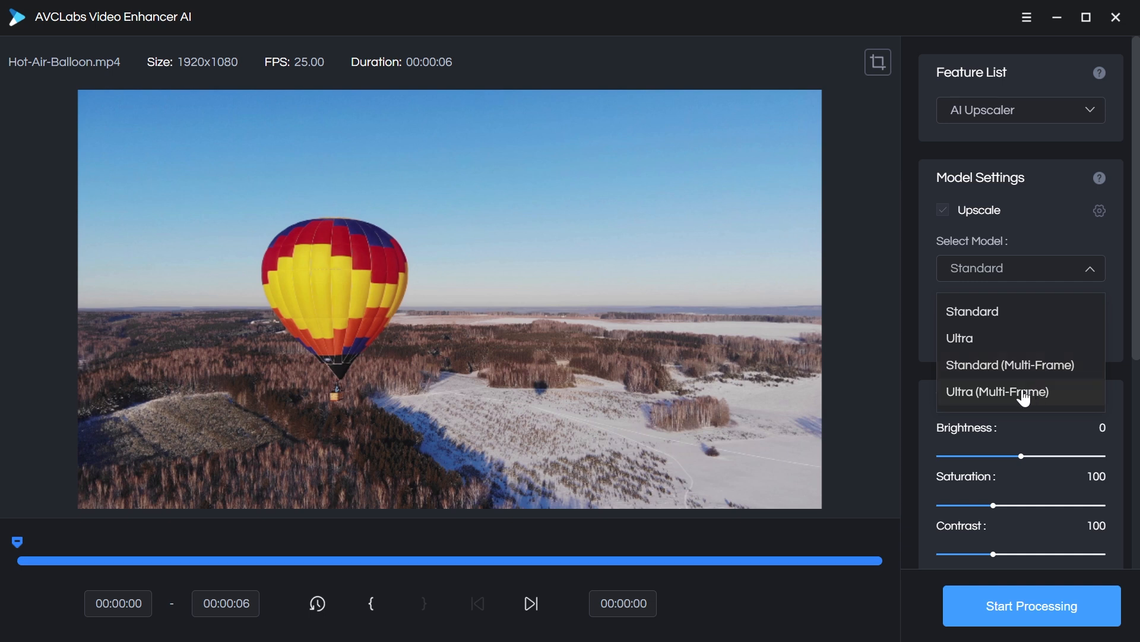
{"action": "mouse_move", "coordinate": [960, 338]}
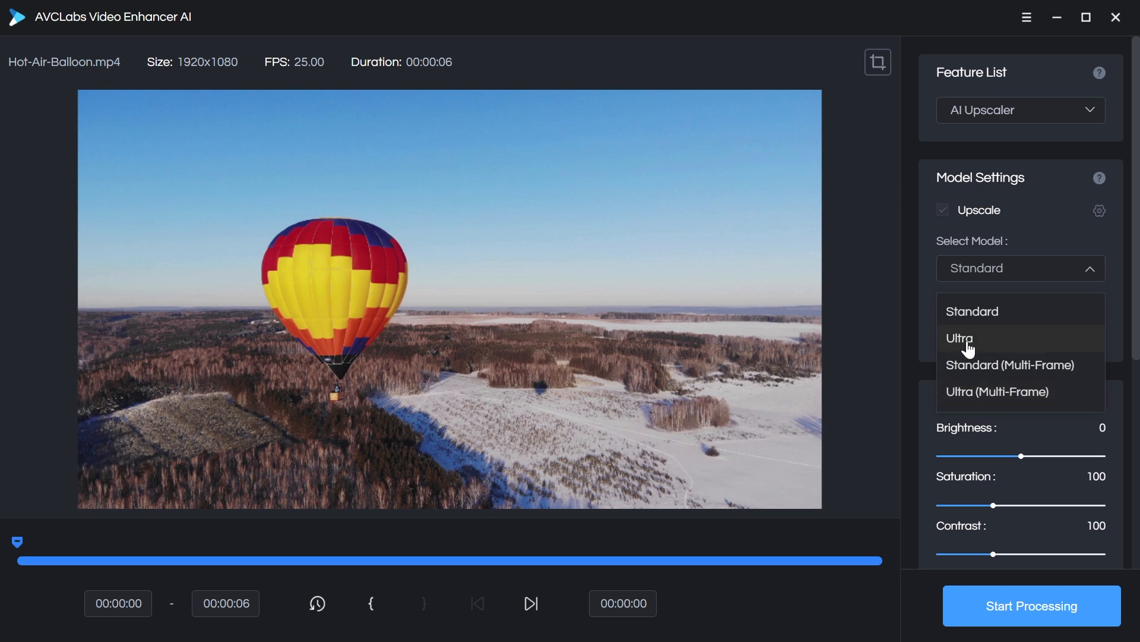
{"action": "mouse_move", "coordinate": [1026, 400]}
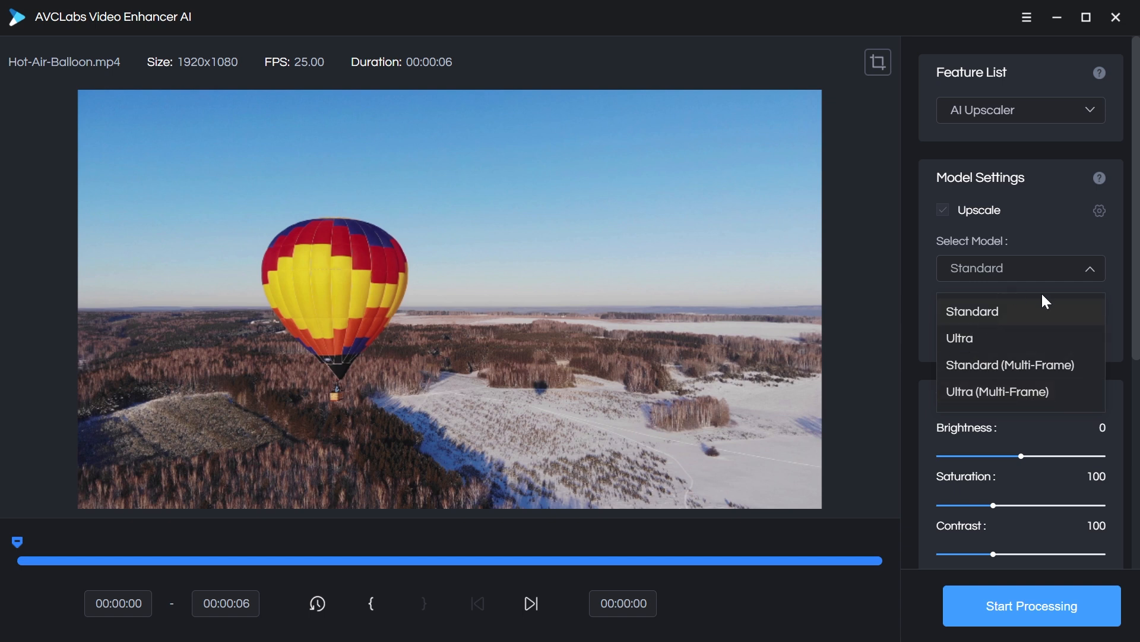
{"action": "mouse_move", "coordinate": [1026, 327]}
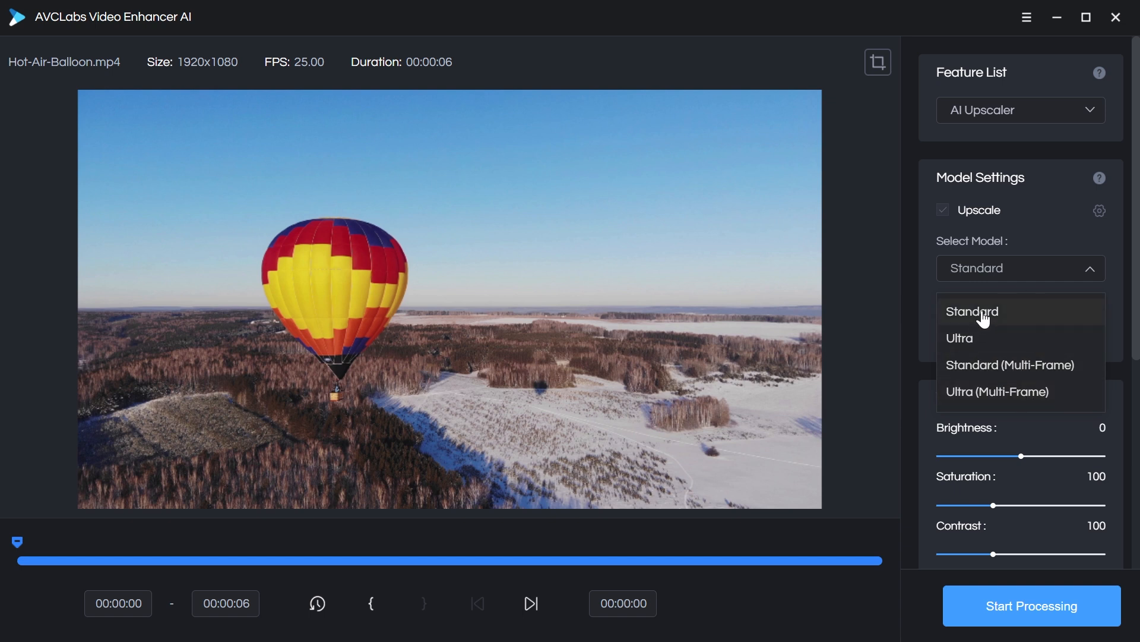
{"action": "mouse_move", "coordinate": [997, 316]}
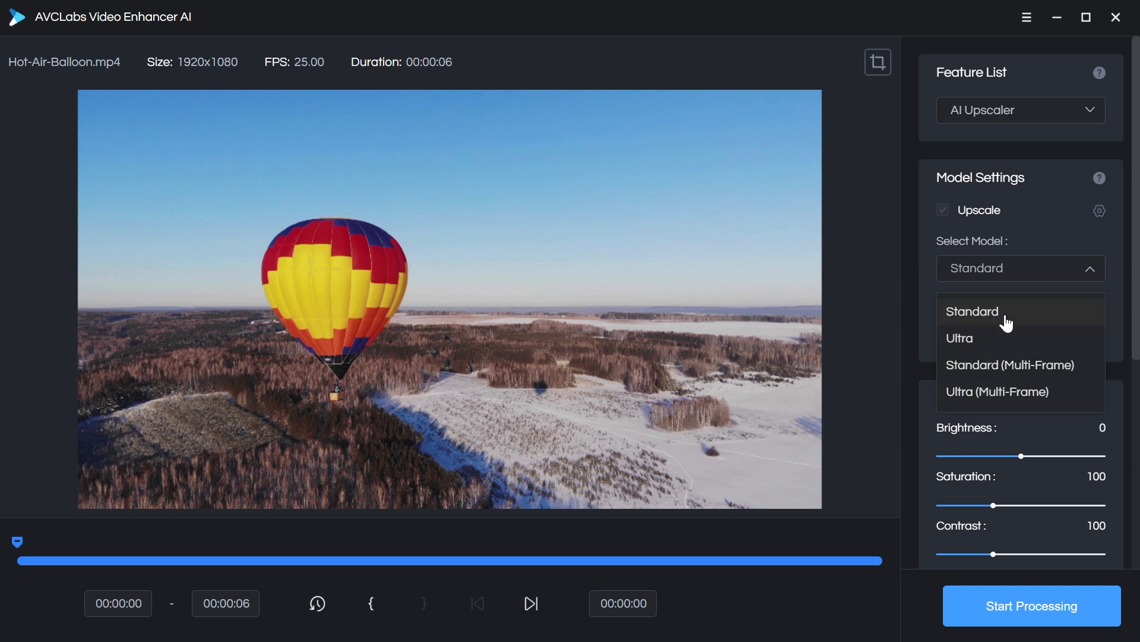
{"action": "left_click", "coordinate": [973, 310]}
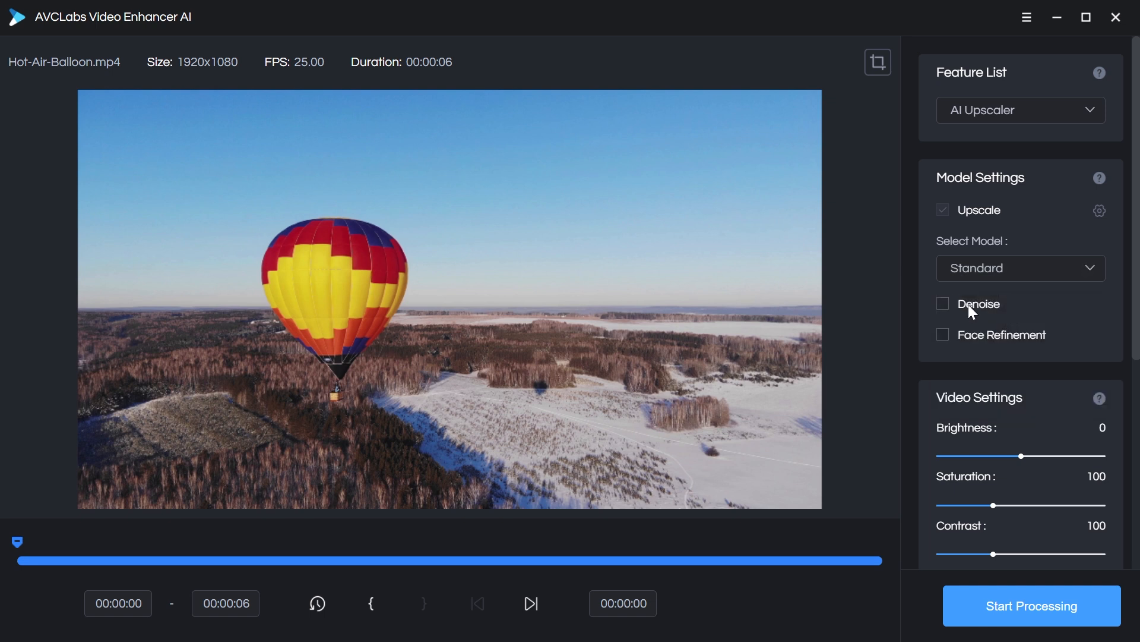
{"action": "mouse_move", "coordinate": [960, 341]}
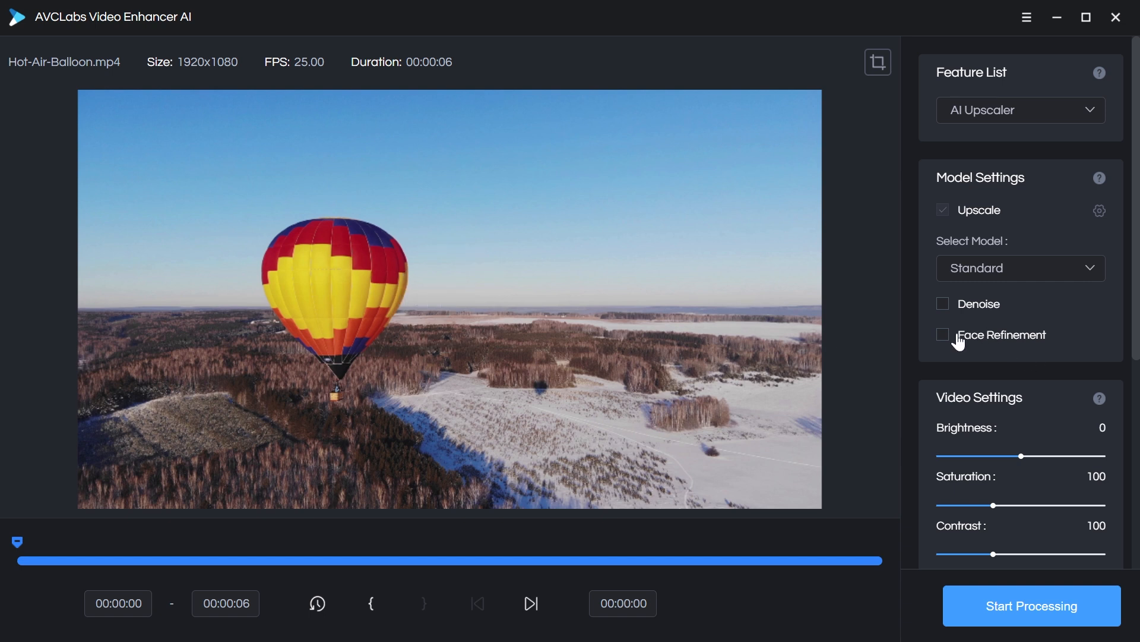
{"action": "mouse_move", "coordinate": [1101, 211]}
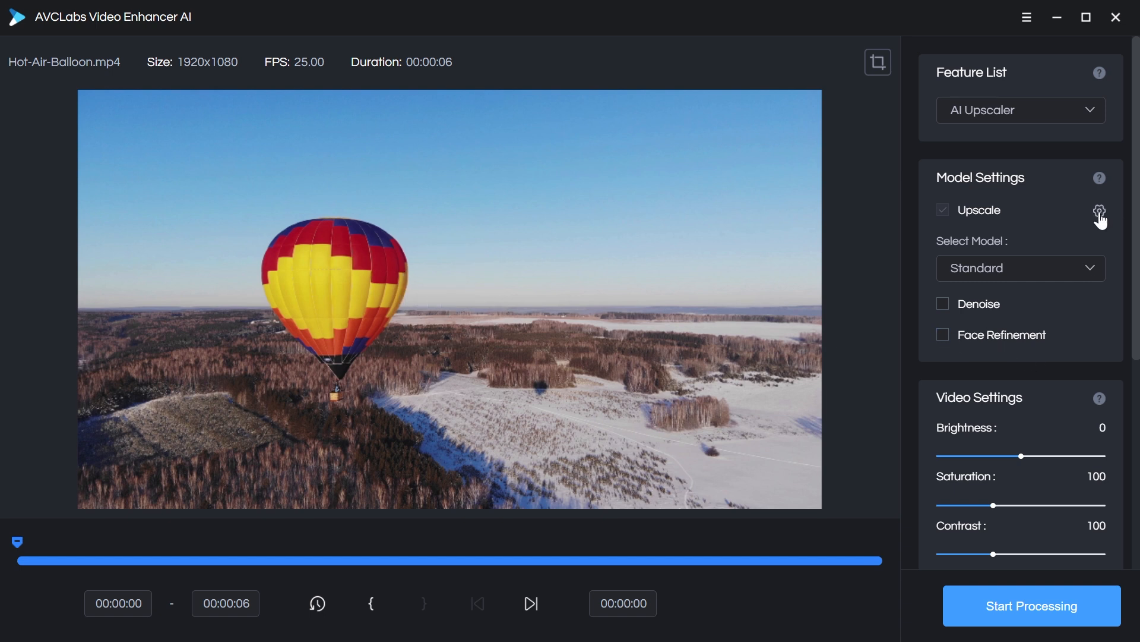
- Scroll the settings panel down to Video Settings and Output Settings
{"action": "scroll", "scroll_direction": "down", "scroll_amount": 3}
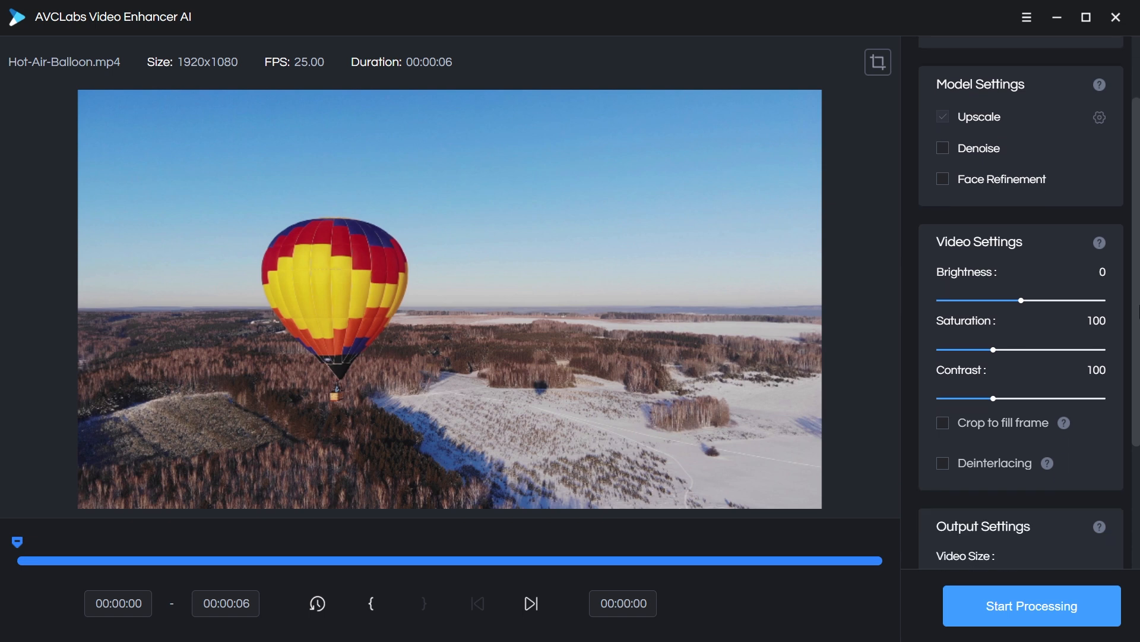
{"action": "scroll", "scroll_direction": "down", "scroll_amount": 3}
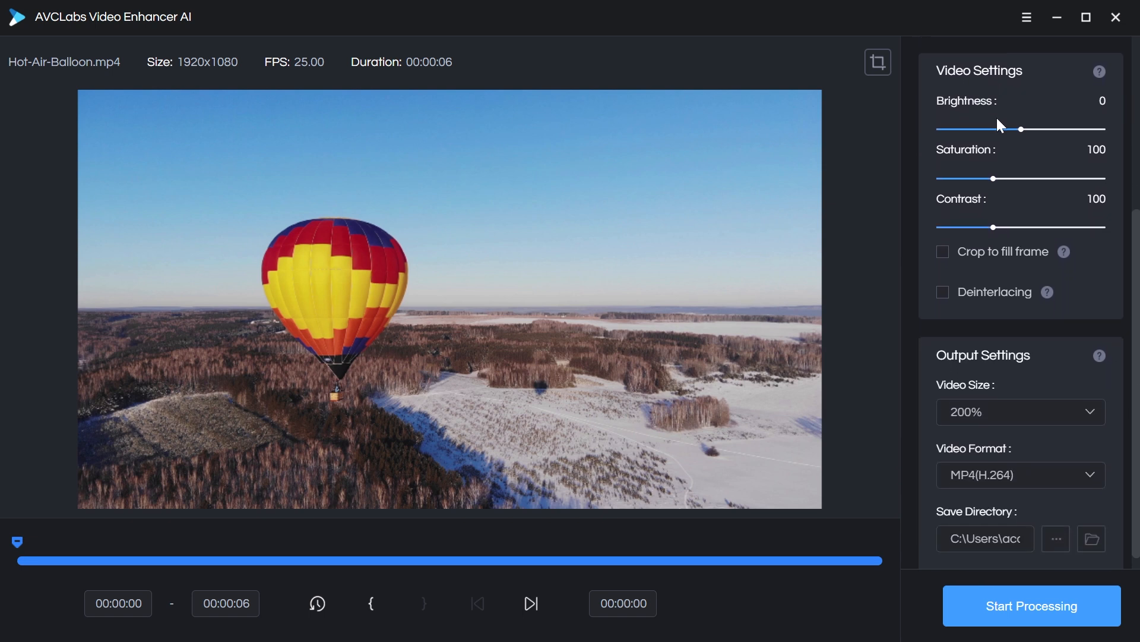
{"action": "mouse_move", "coordinate": [997, 166]}
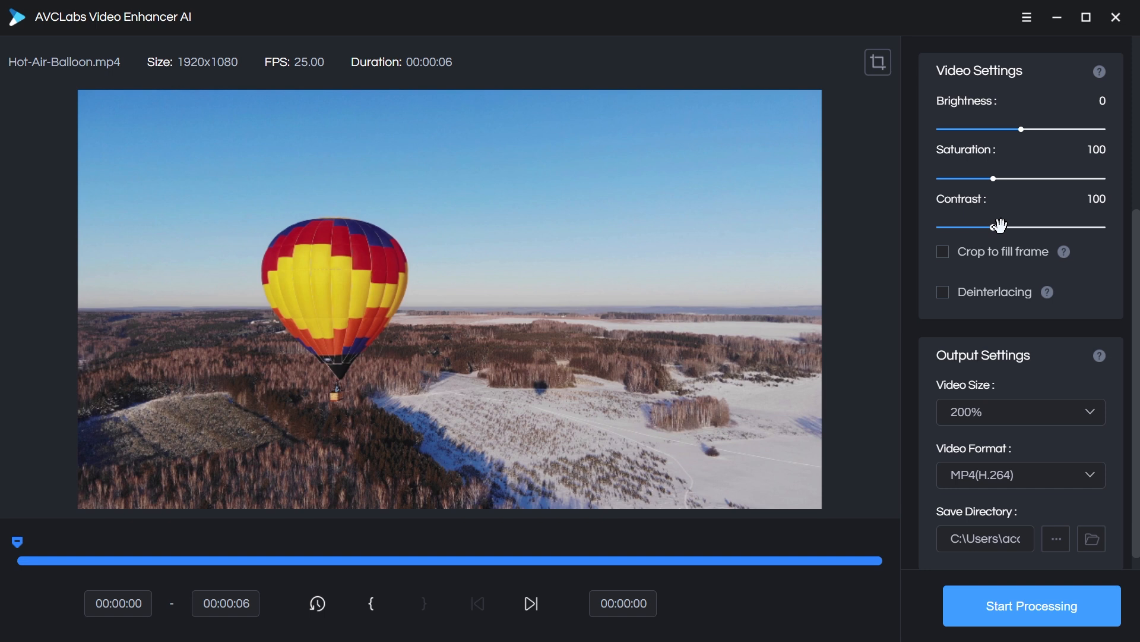
{"action": "mouse_move", "coordinate": [941, 265]}
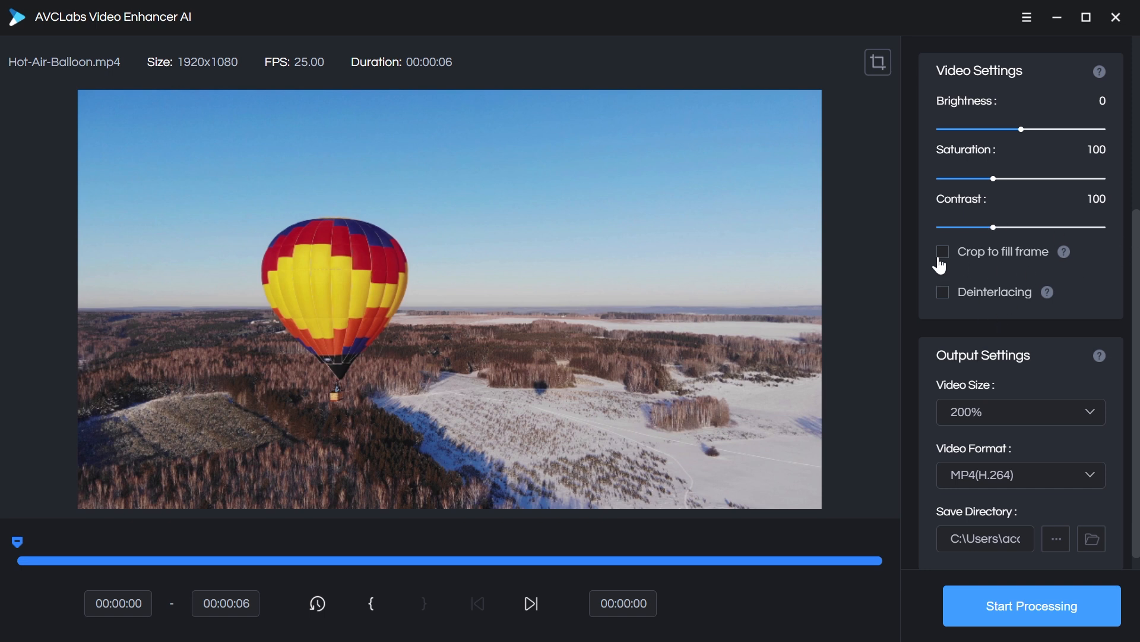
{"action": "mouse_move", "coordinate": [1055, 260]}
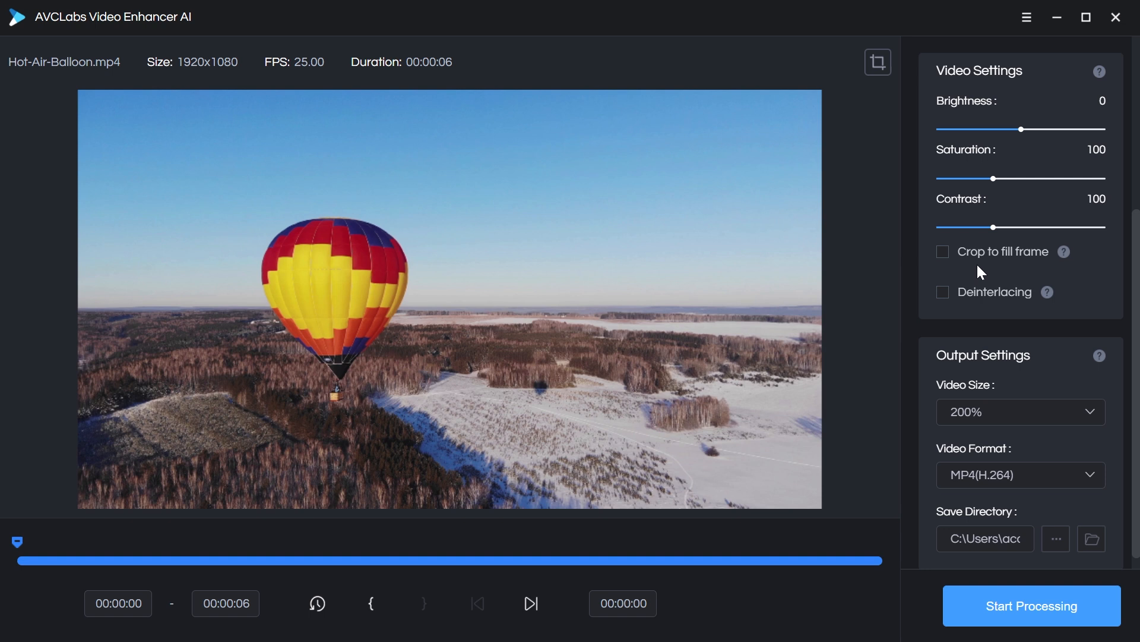
{"action": "mouse_move", "coordinate": [1095, 263]}
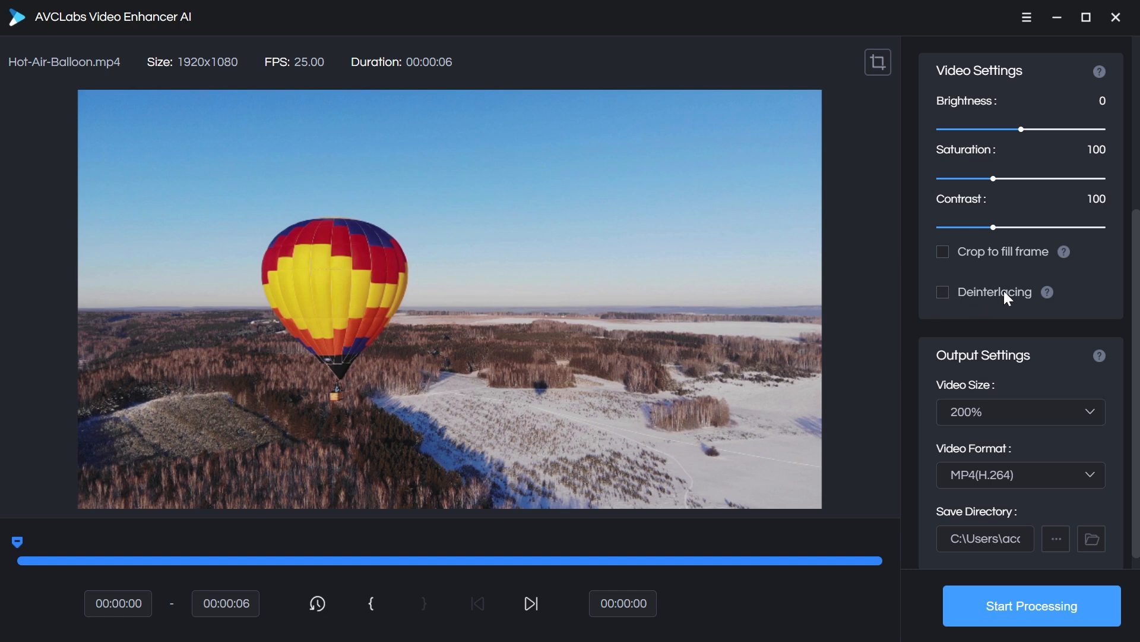
{"action": "mouse_move", "coordinate": [1048, 293]}
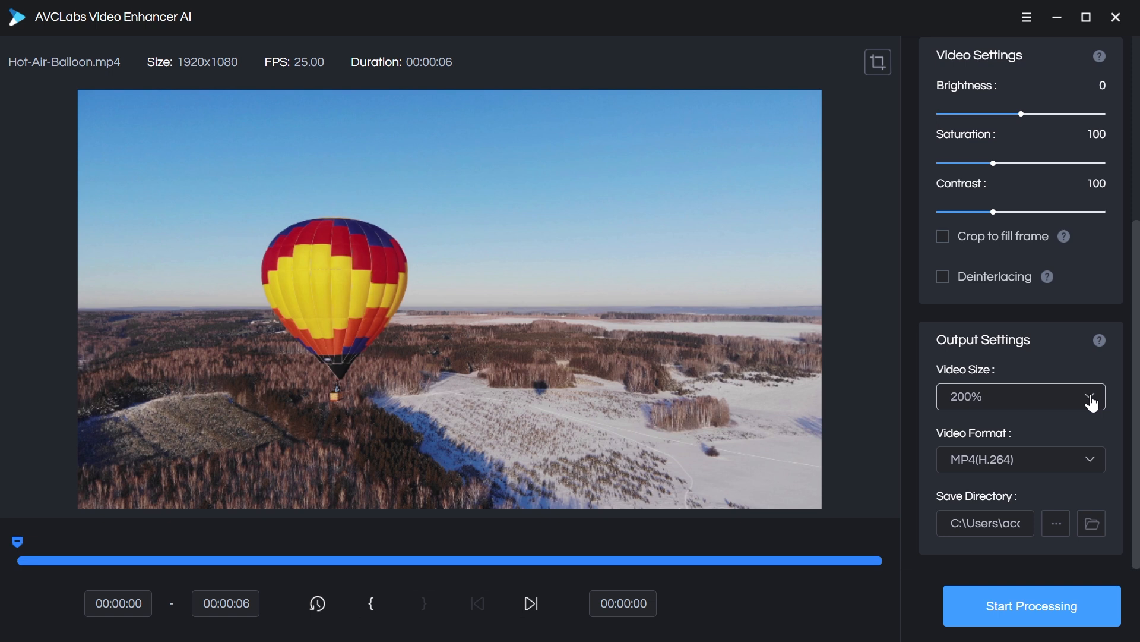
{"action": "left_click", "coordinate": [1090, 397]}
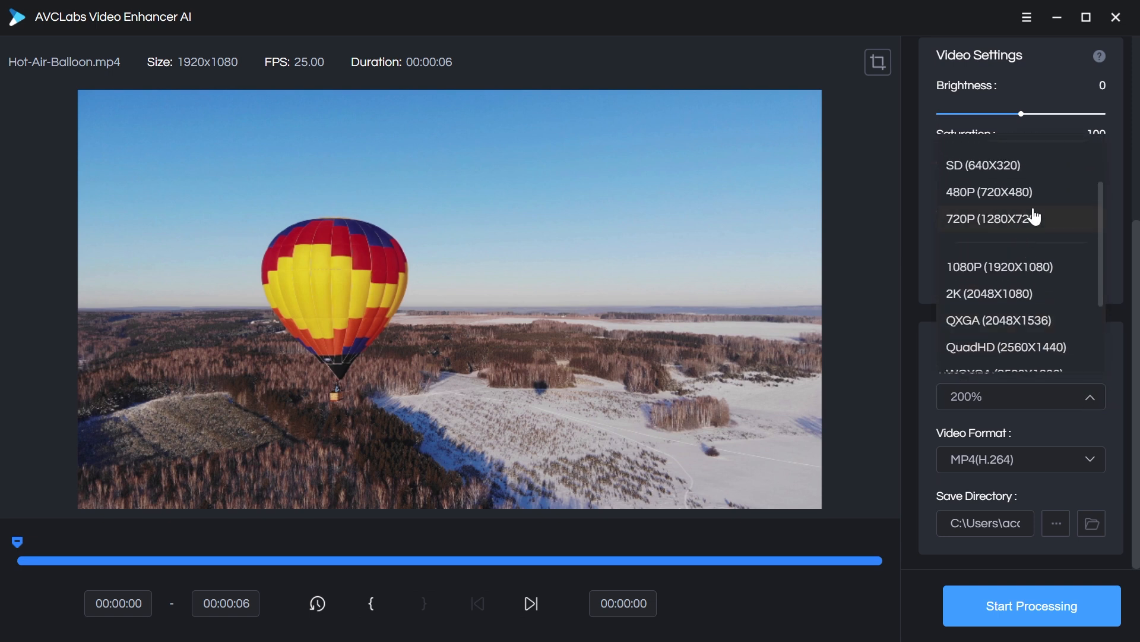
{"action": "scroll", "scroll_direction": "down", "scroll_amount": 3}
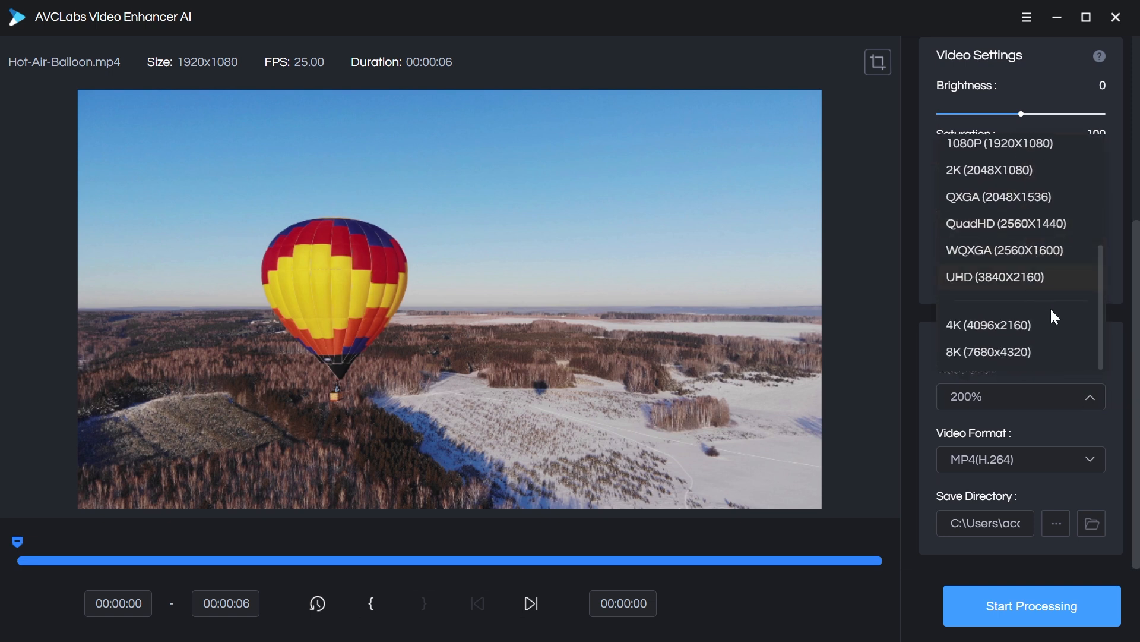
{"action": "mouse_move", "coordinate": [1033, 254]}
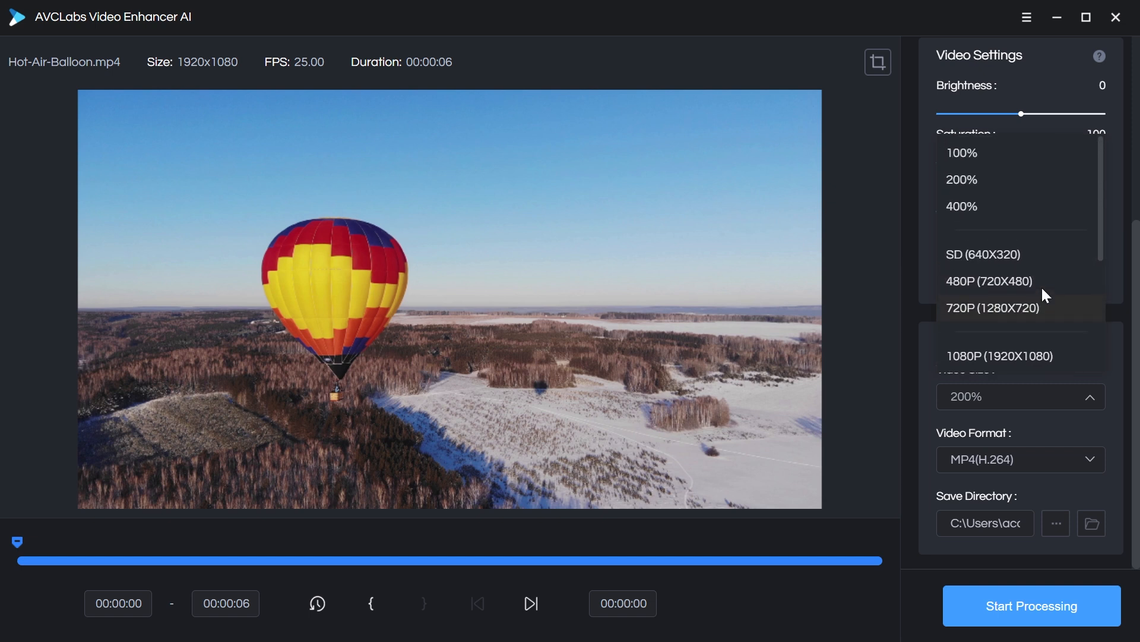
{"action": "mouse_move", "coordinate": [974, 187]}
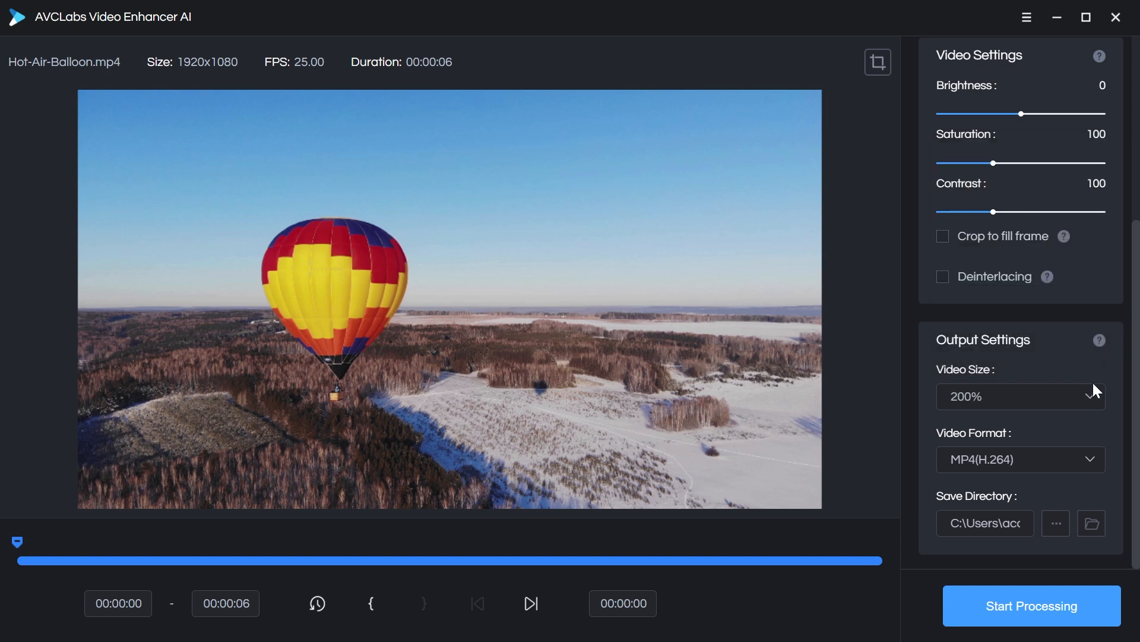
{"action": "mouse_move", "coordinate": [1036, 404]}
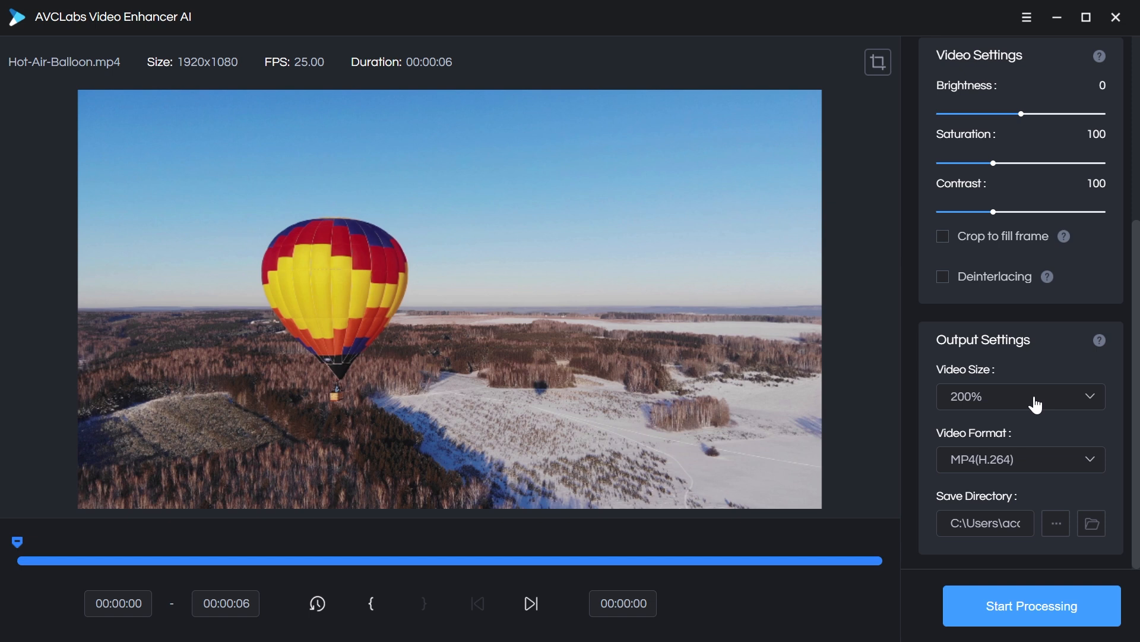
- Show the output Video Format list, keeping MP4(H.264)
{"action": "left_click", "coordinate": [1020, 458]}
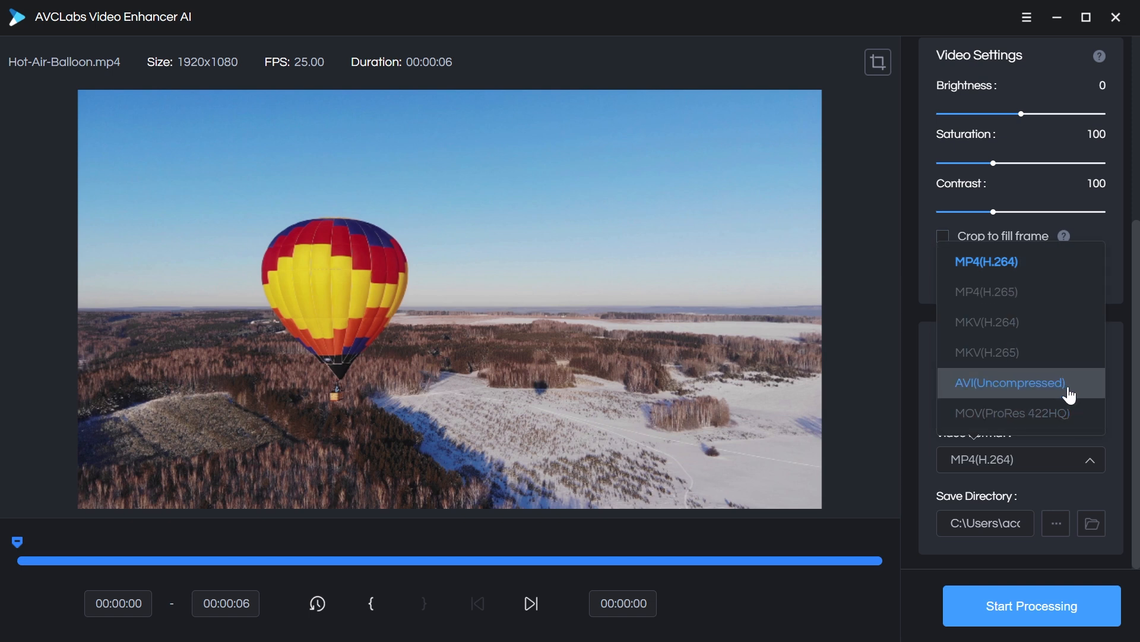
{"action": "mouse_move", "coordinate": [1012, 414]}
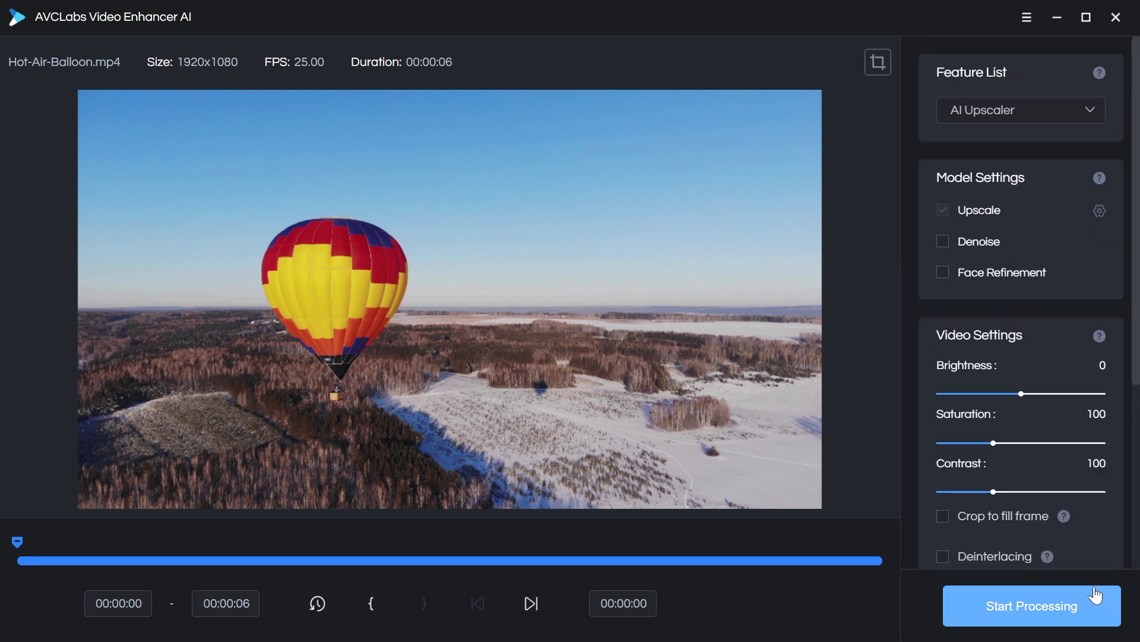
- Preview 30 enhanced frames of the balloon clip
{"action": "scroll", "scroll_direction": "down", "scroll_amount": 3}
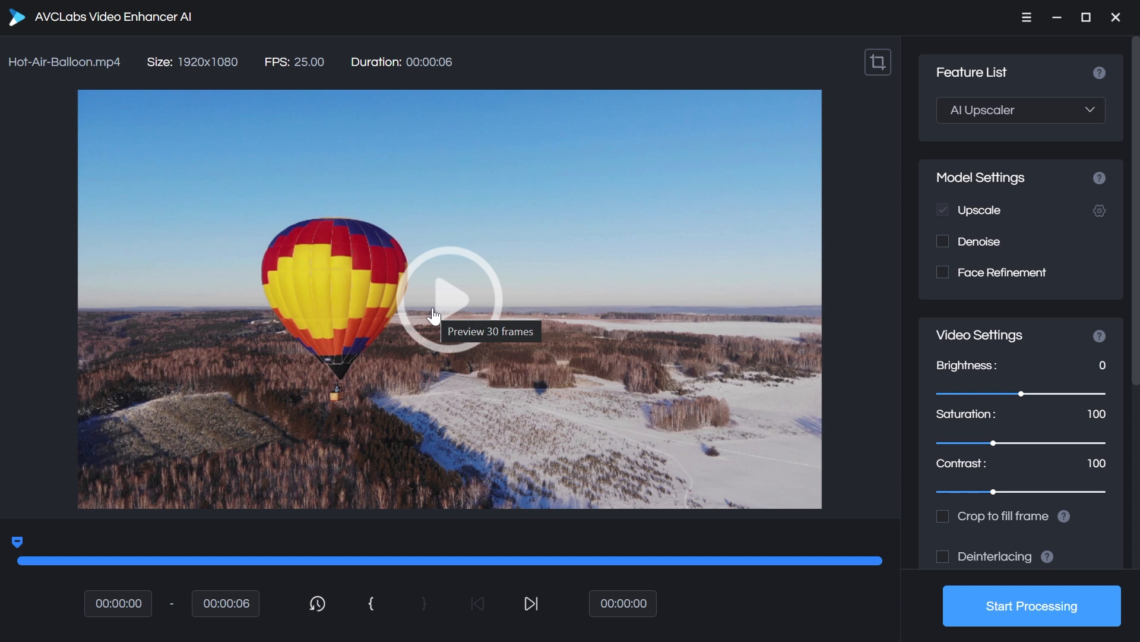
{"action": "left_click", "coordinate": [449, 297]}
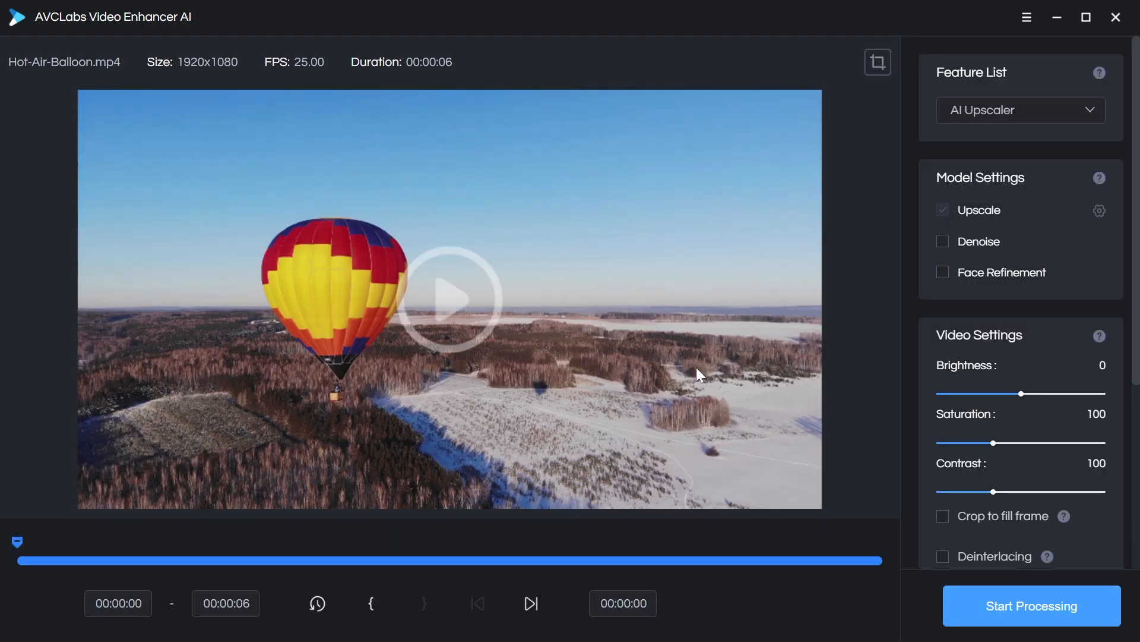
- Start processing the balloon clip, then bring up the application's general options
{"action": "left_click", "coordinate": [1031, 605]}
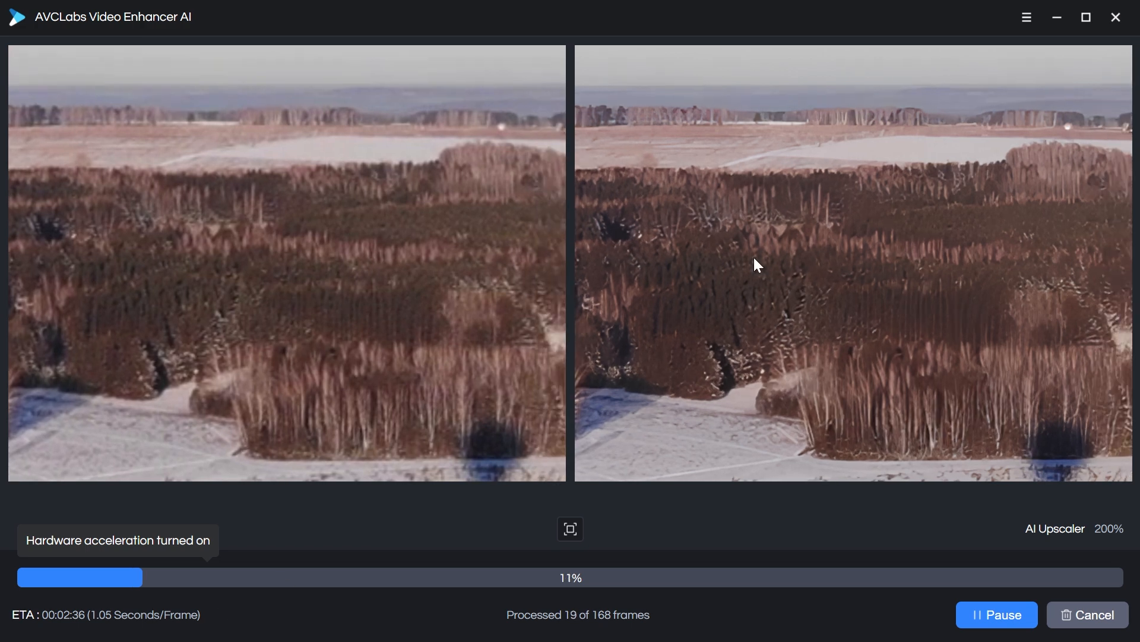
{"action": "left_click", "coordinate": [1026, 16]}
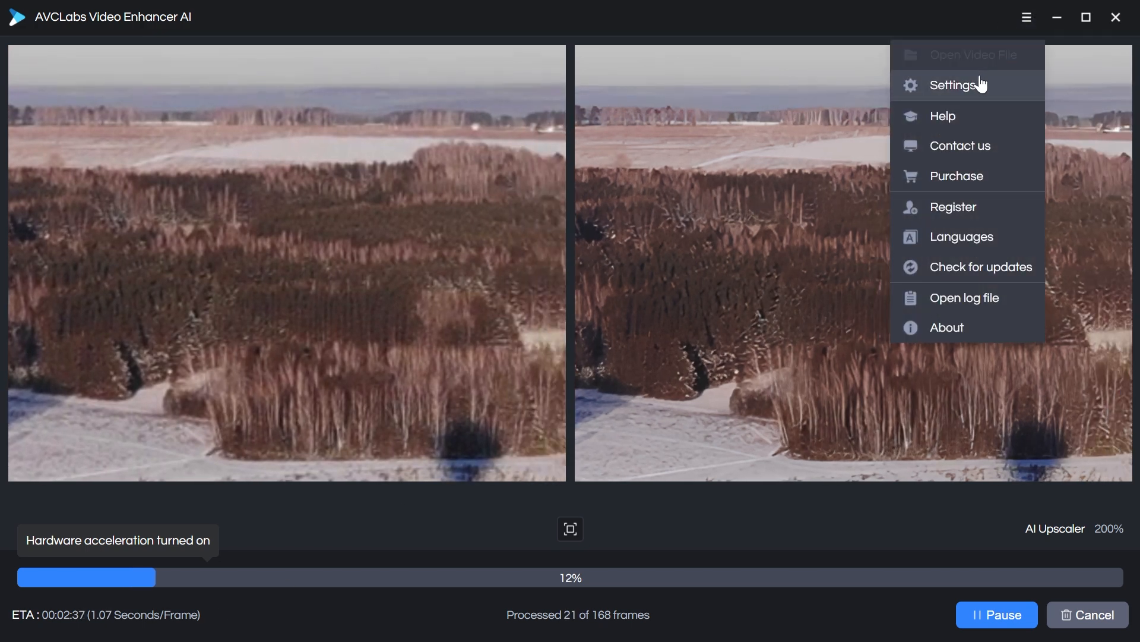
{"action": "left_click", "coordinate": [951, 86]}
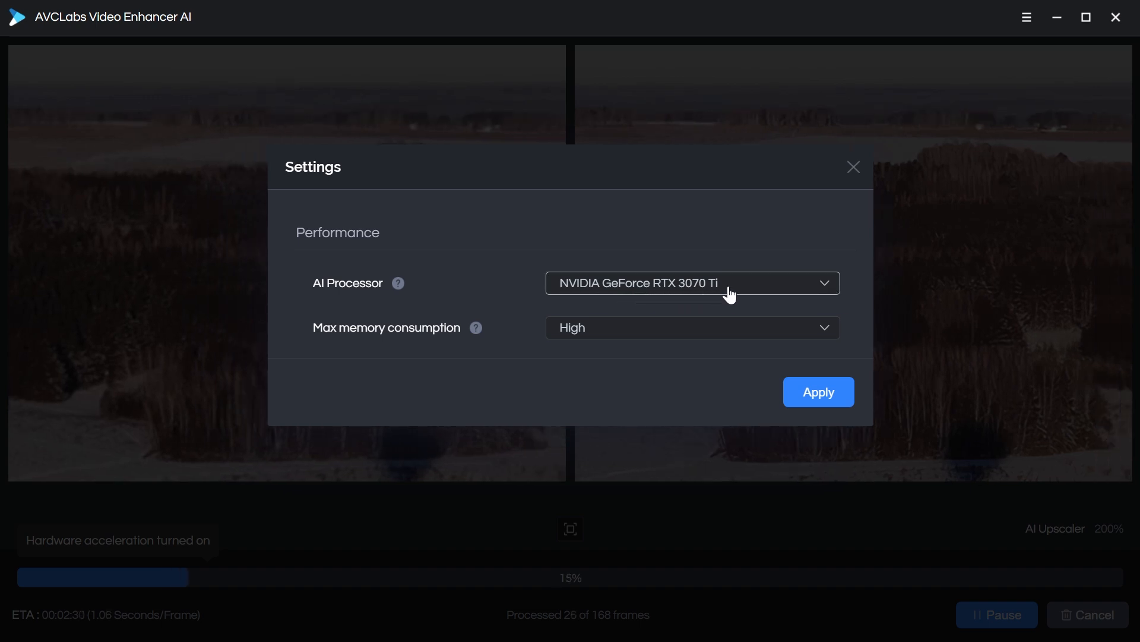
{"action": "left_click", "coordinate": [692, 283]}
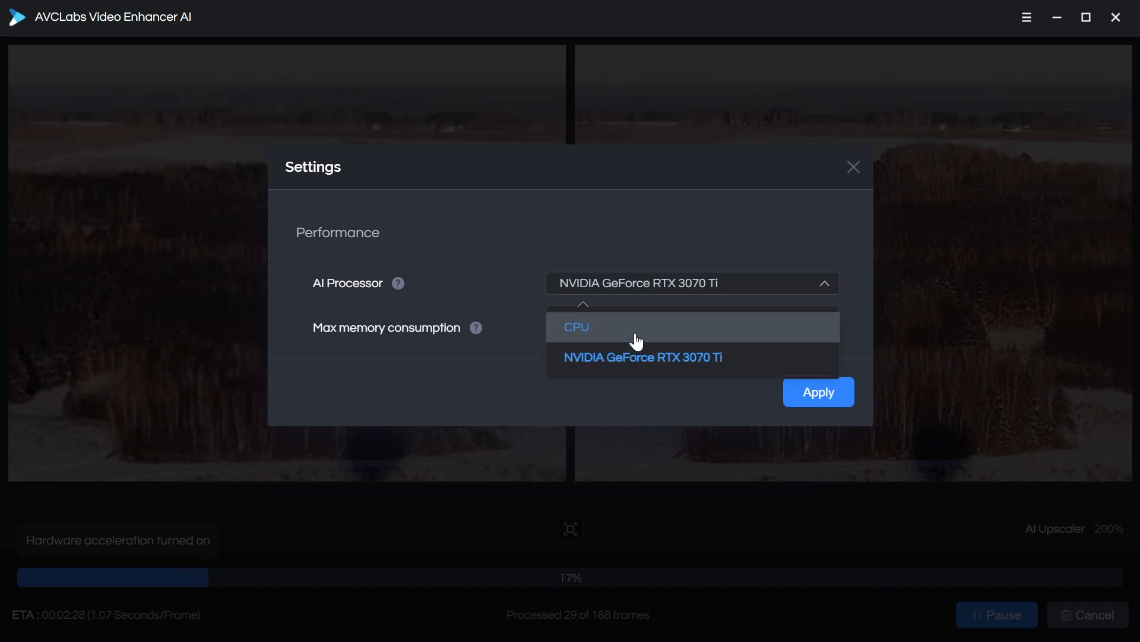
{"action": "mouse_move", "coordinate": [641, 260]}
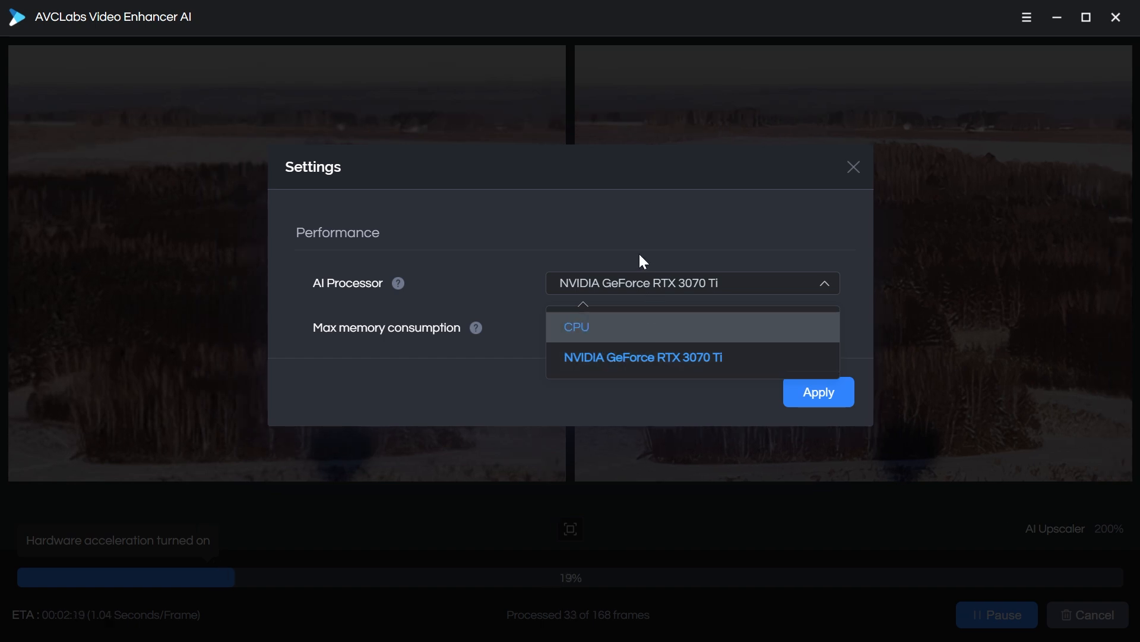
{"action": "left_click", "coordinate": [691, 328]}
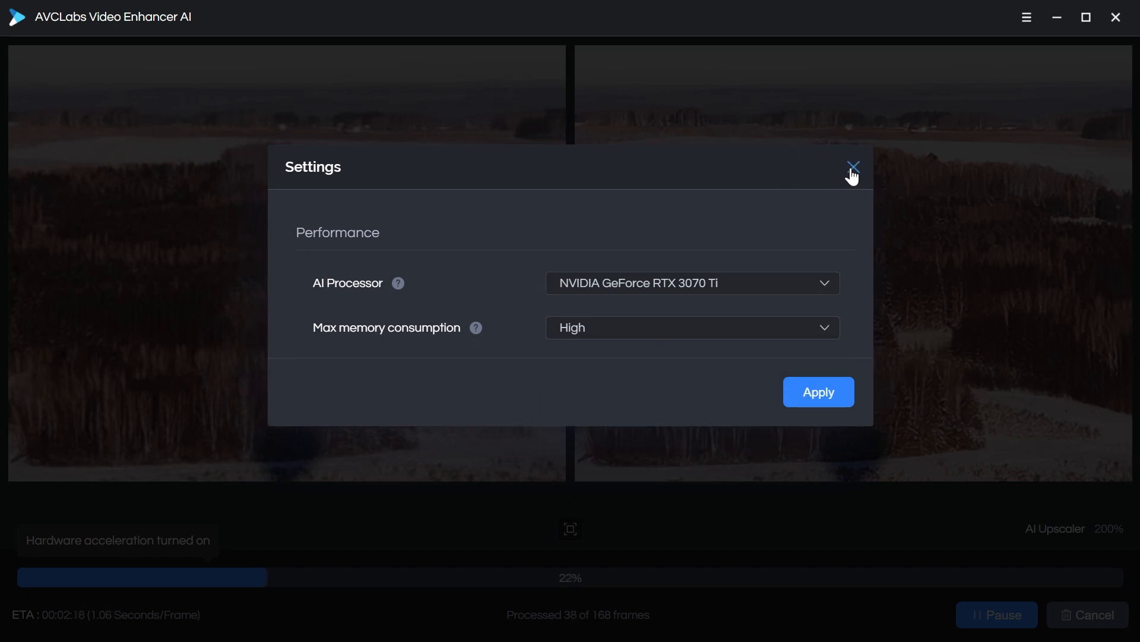
{"action": "left_click", "coordinate": [852, 167]}
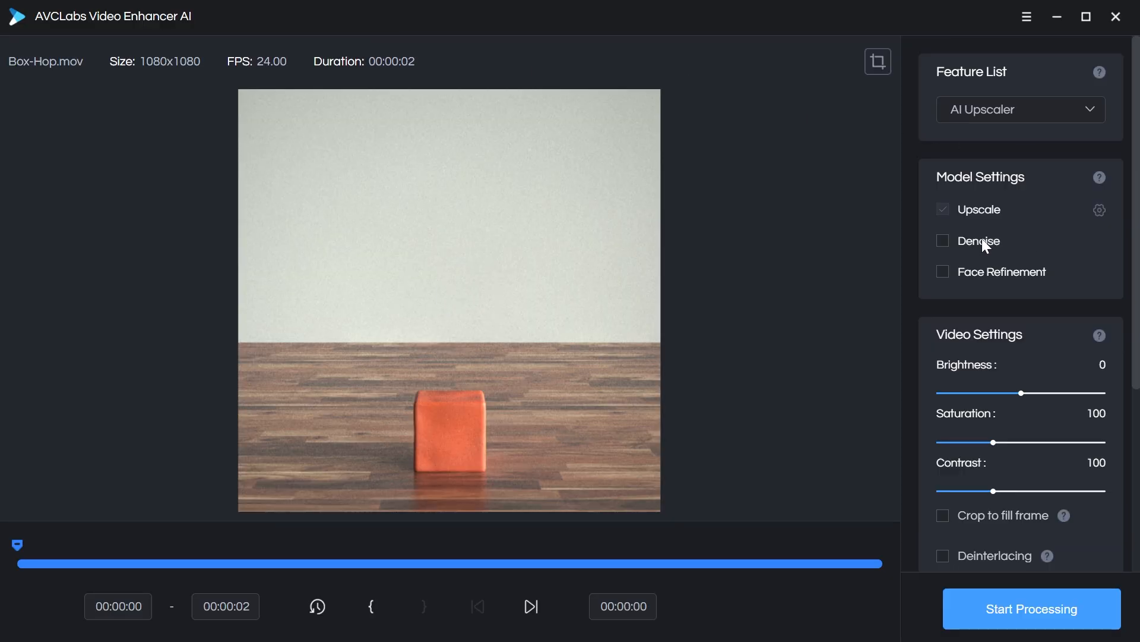
- Enable Denoise for Box-Hop.mov, then disable it for Boy-Focus.mp4
{"action": "left_click", "coordinate": [942, 241]}
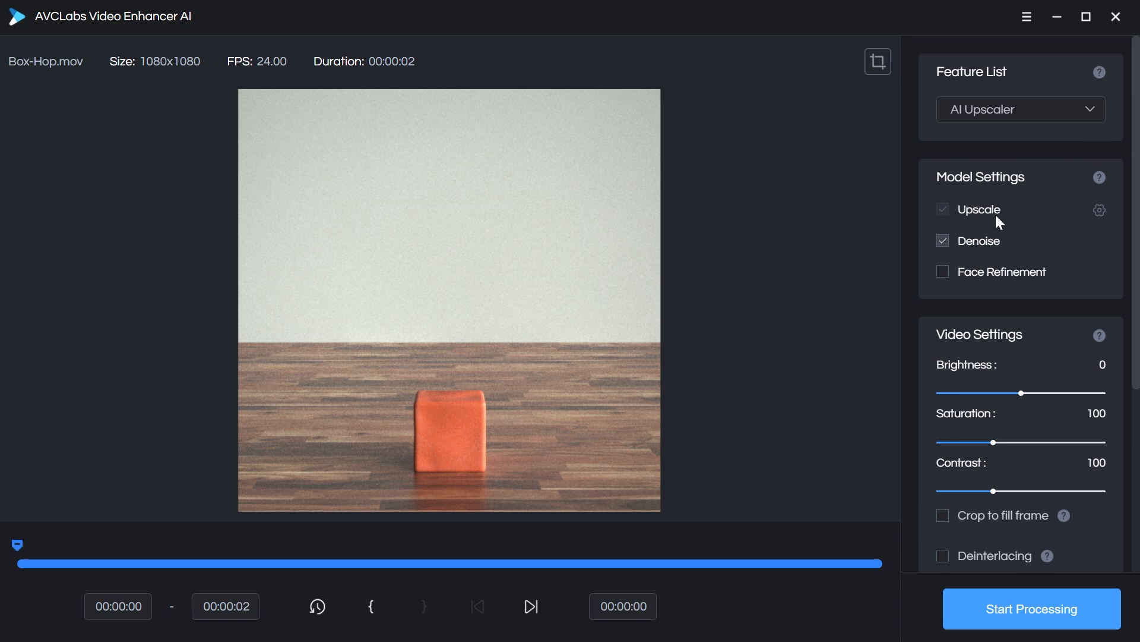
{"action": "mouse_move", "coordinate": [80, 553]}
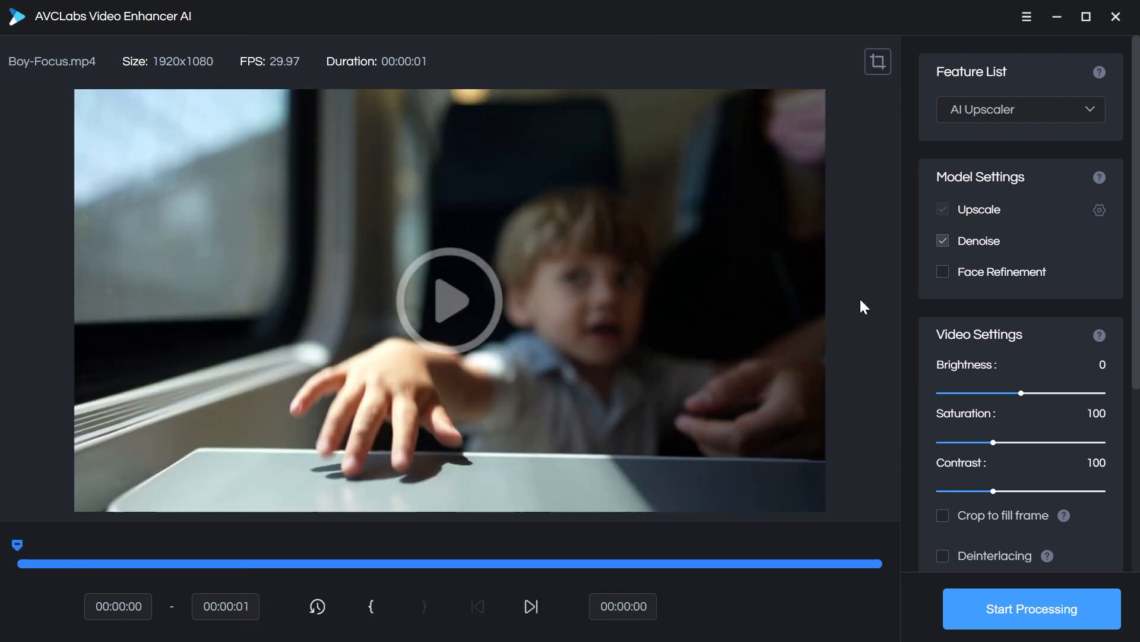
{"action": "left_click", "coordinate": [942, 242]}
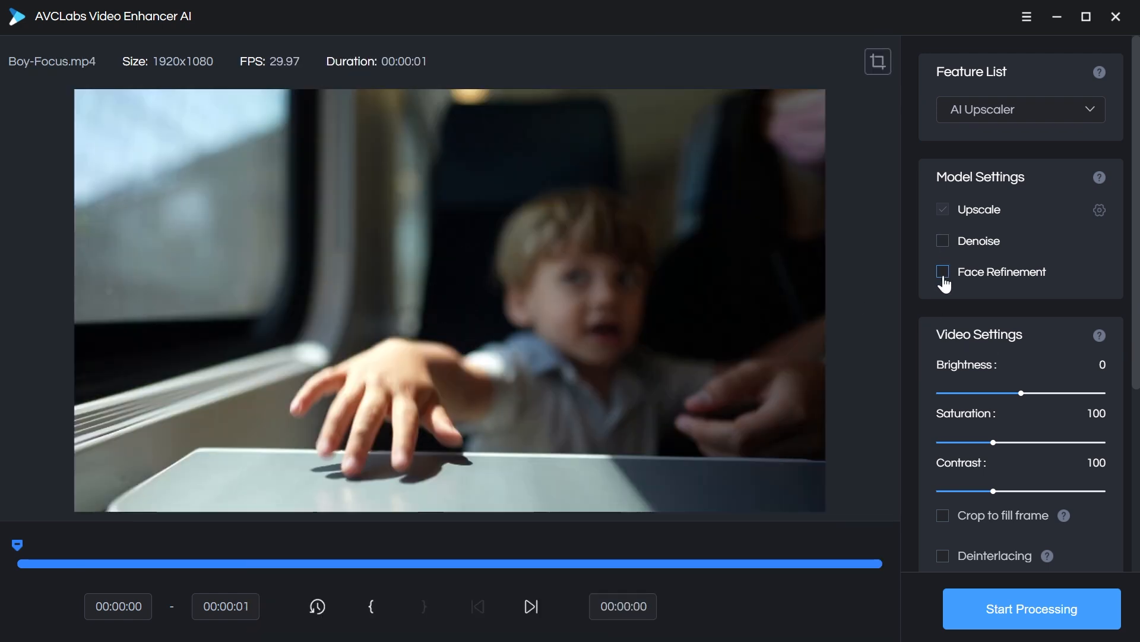
- Enable Face Refinement for Boy-Focus.mp4 under Model Settings
{"action": "left_click", "coordinate": [942, 271]}
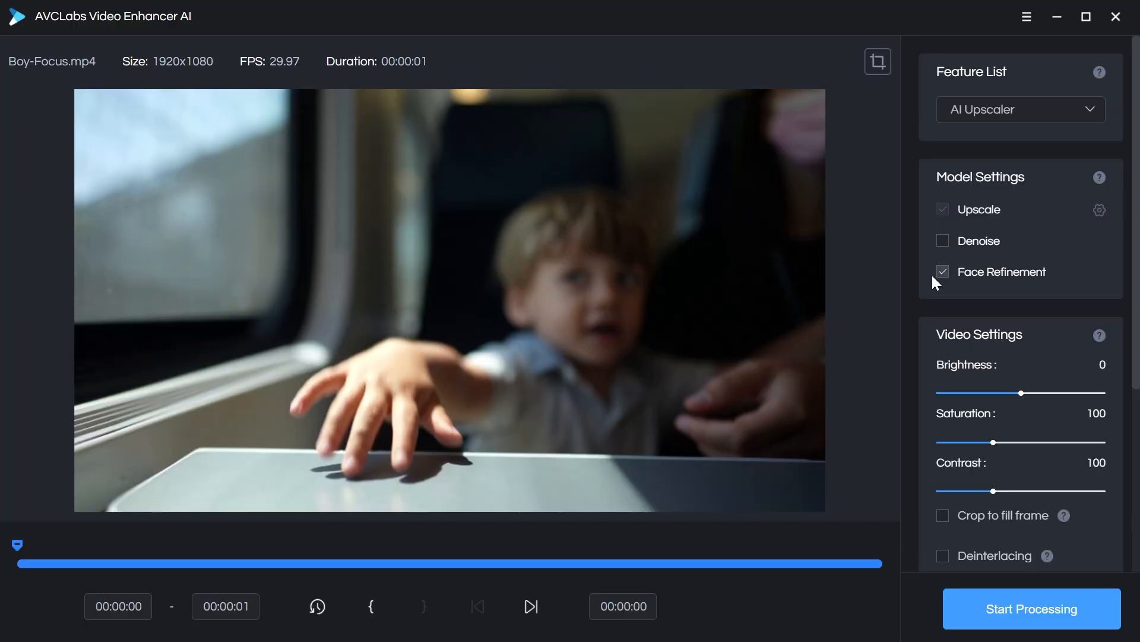
- Scroll to Output Settings and show the output Video Size choices
{"action": "scroll", "scroll_direction": "down", "scroll_amount": 3}
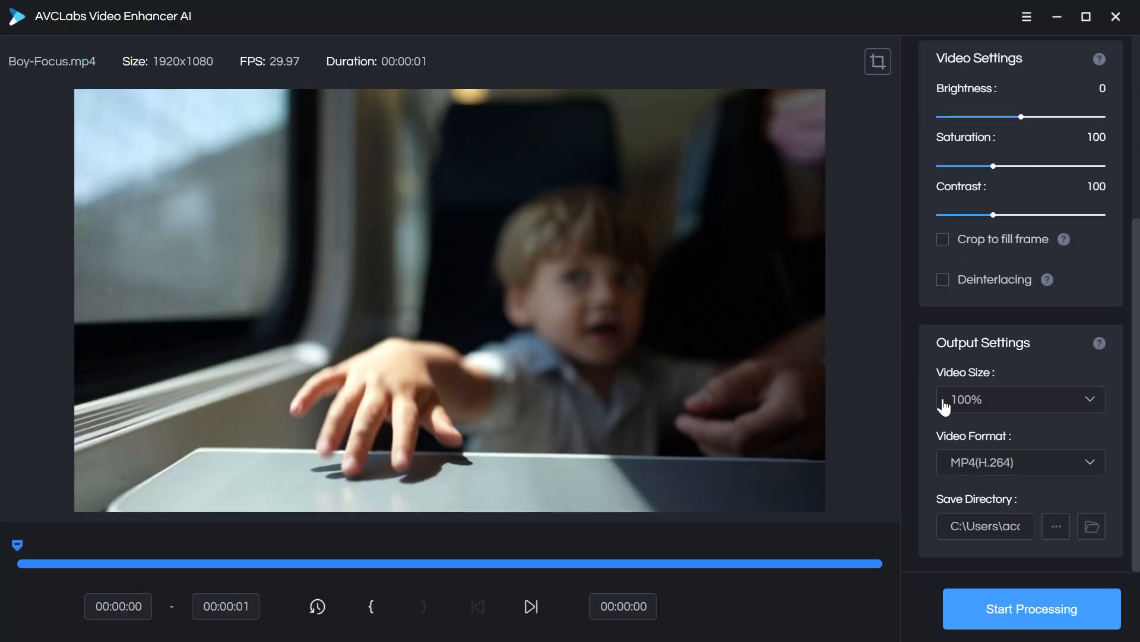
{"action": "left_click", "coordinate": [1030, 608]}
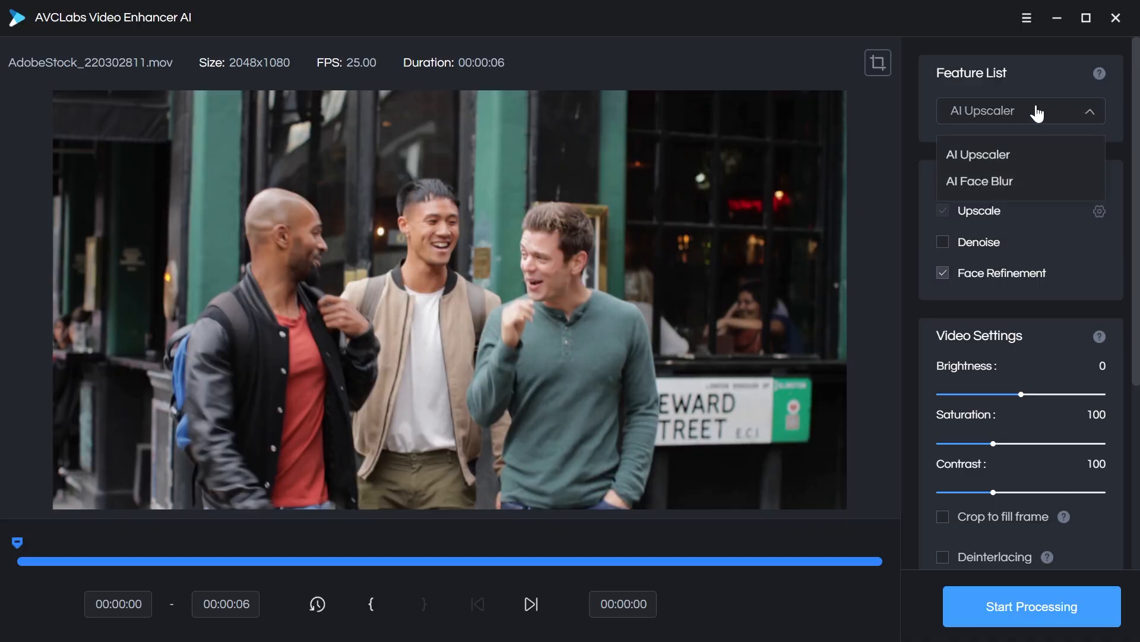
- Set the Feature List to AI Face Blur for the street clip
{"action": "left_click", "coordinate": [980, 181]}
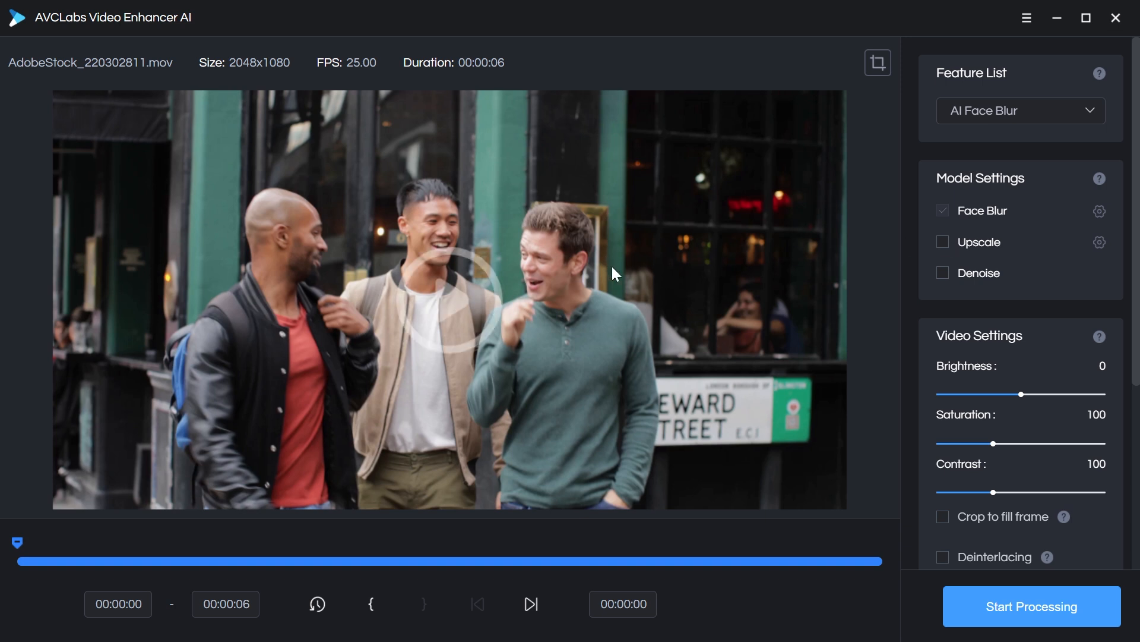
{"action": "mouse_move", "coordinate": [328, 300]}
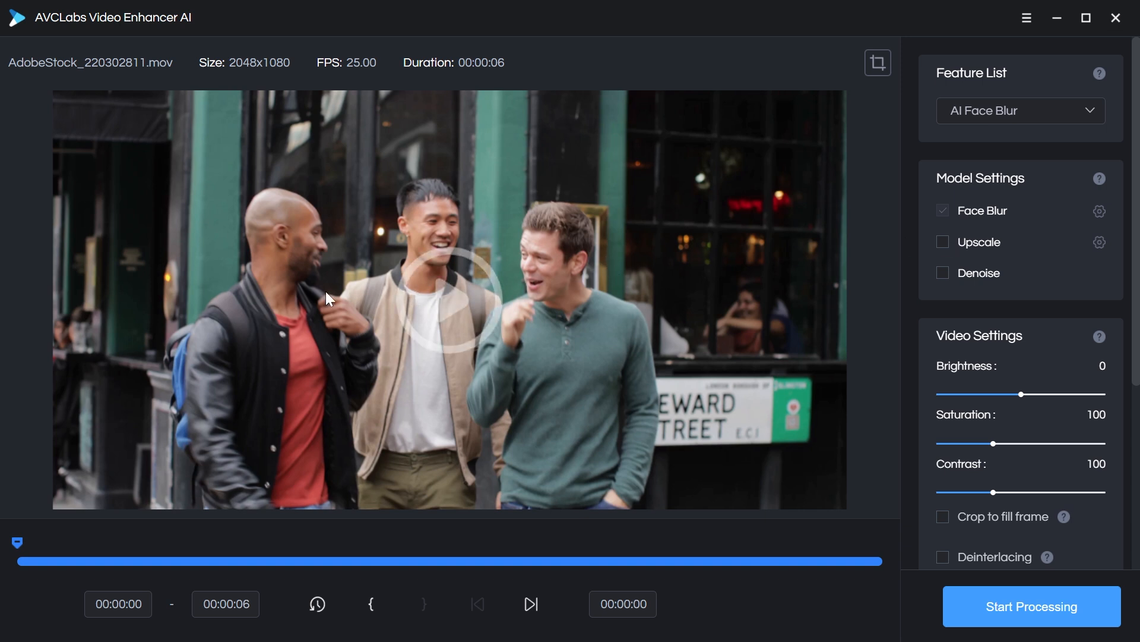
{"action": "mouse_move", "coordinate": [784, 321]}
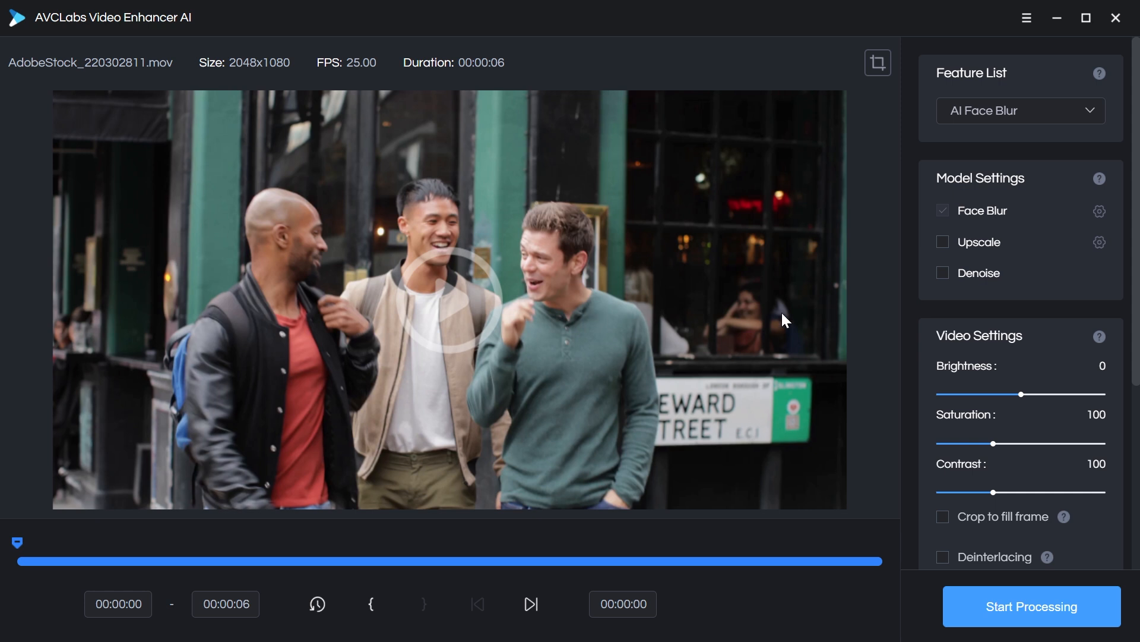
{"action": "mouse_move", "coordinate": [571, 335]}
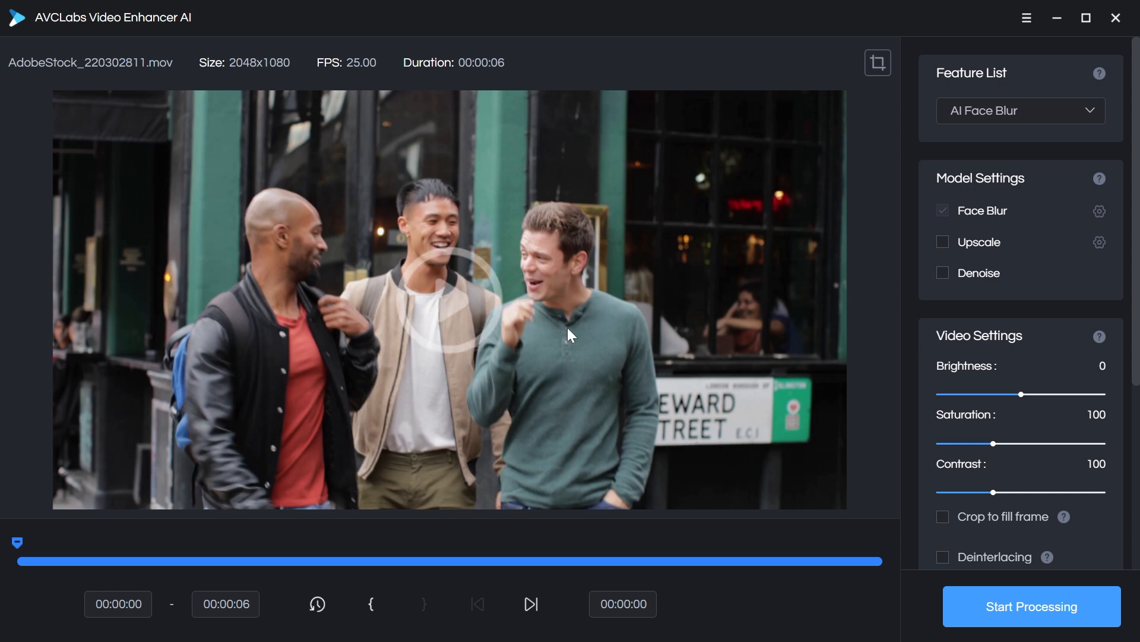
{"action": "mouse_move", "coordinate": [404, 284]}
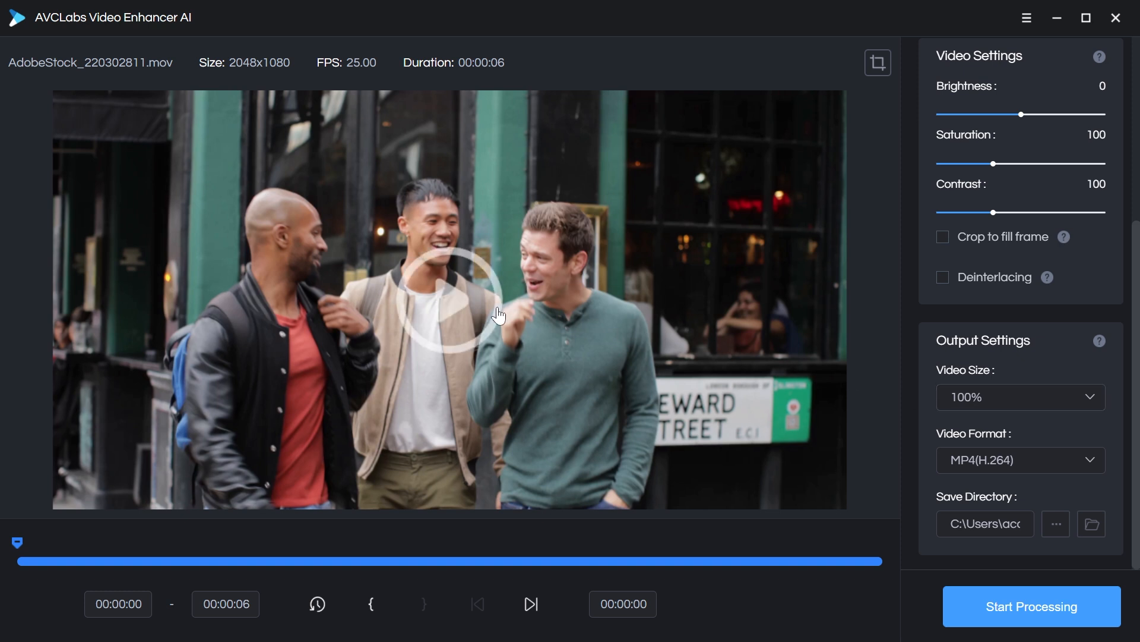
- Preview the street clip with AI Face Blur against the original, then return to the blur options
{"action": "left_click", "coordinate": [1030, 606]}
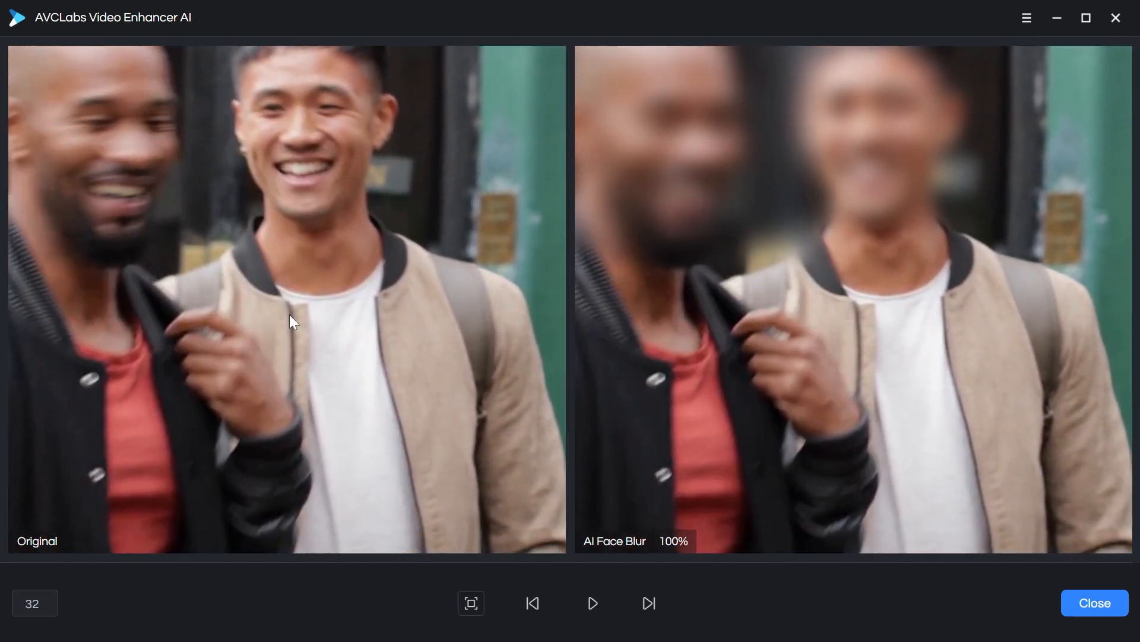
{"action": "left_click", "coordinate": [592, 603]}
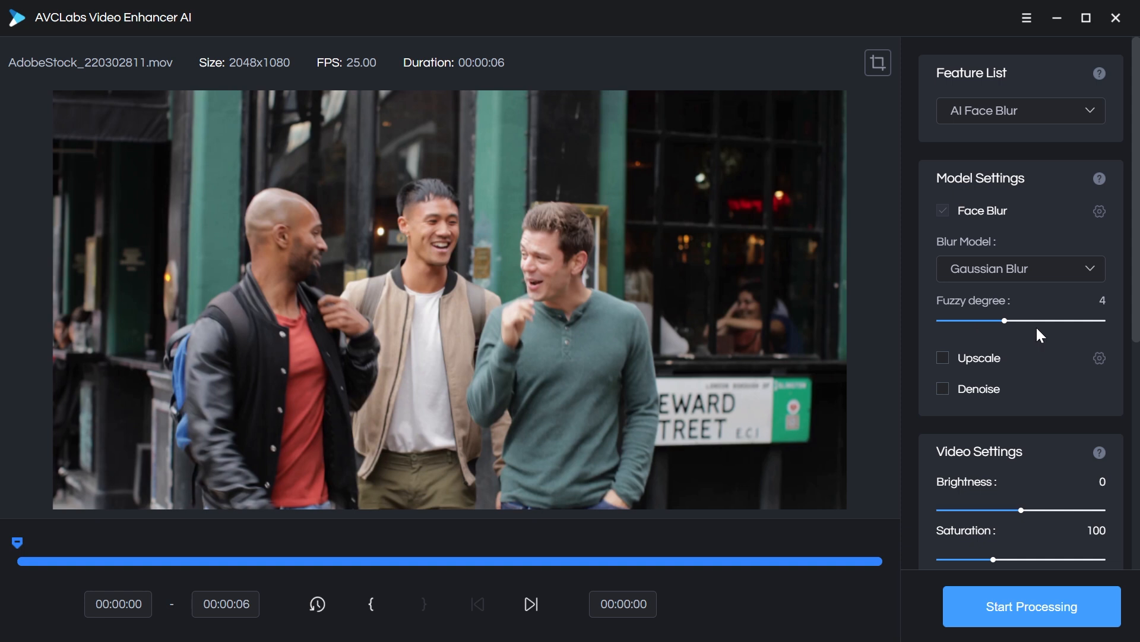
- Keep Gaussian Blur at fuzzy degree 4 as the blur model and bring up the AVCLabs pricing plans
{"action": "left_click", "coordinate": [1019, 267]}
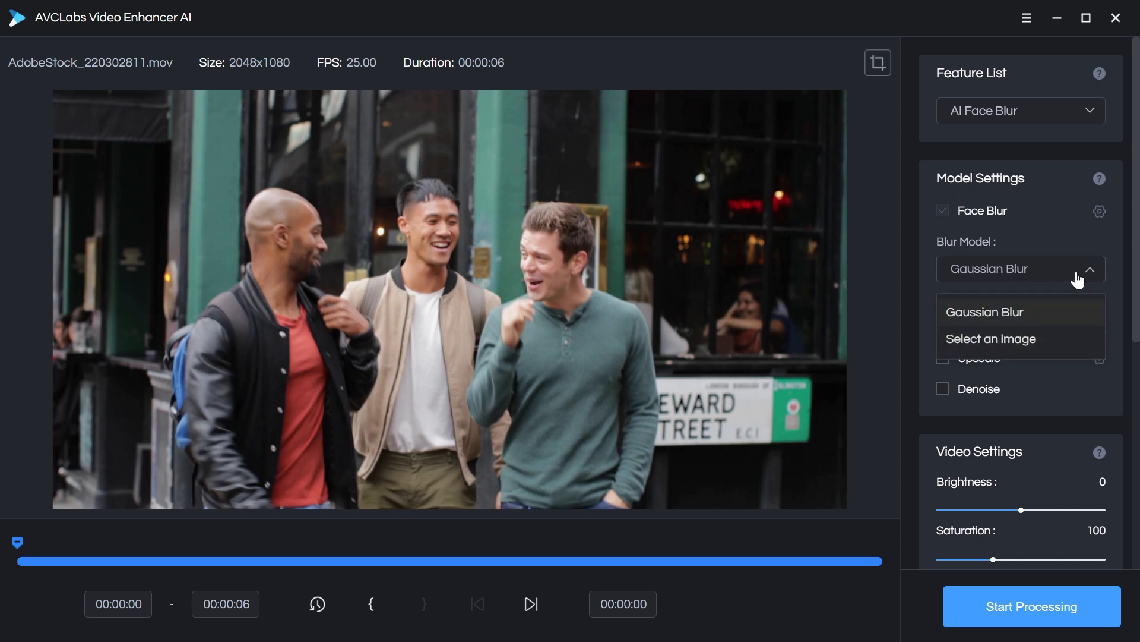
{"action": "left_click", "coordinate": [984, 312]}
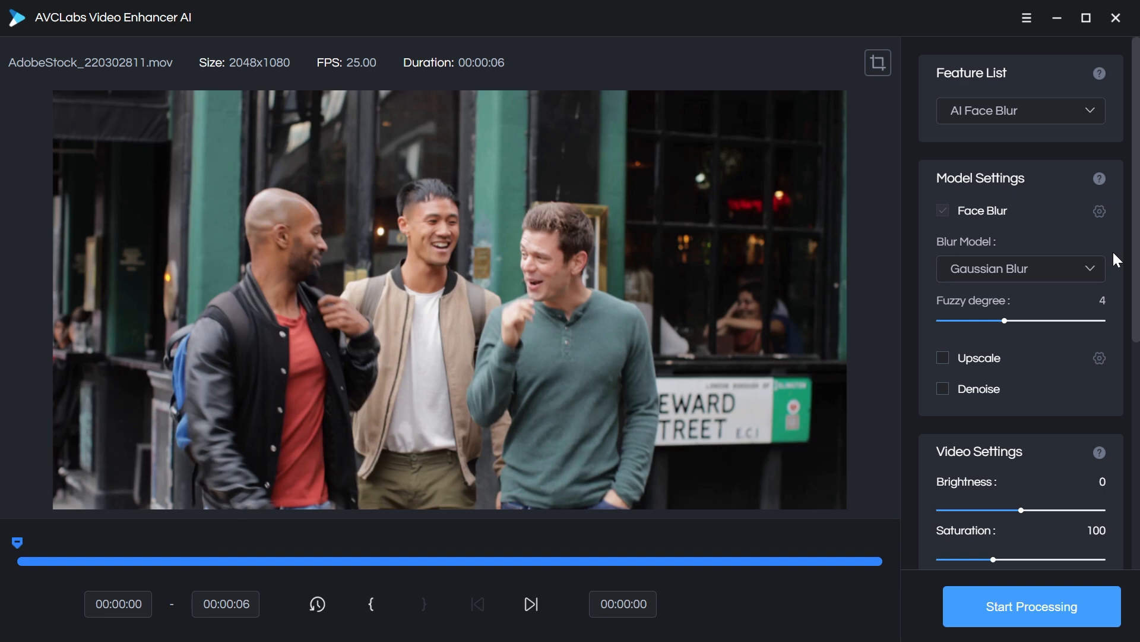
{"action": "left_click", "coordinate": [1030, 606]}
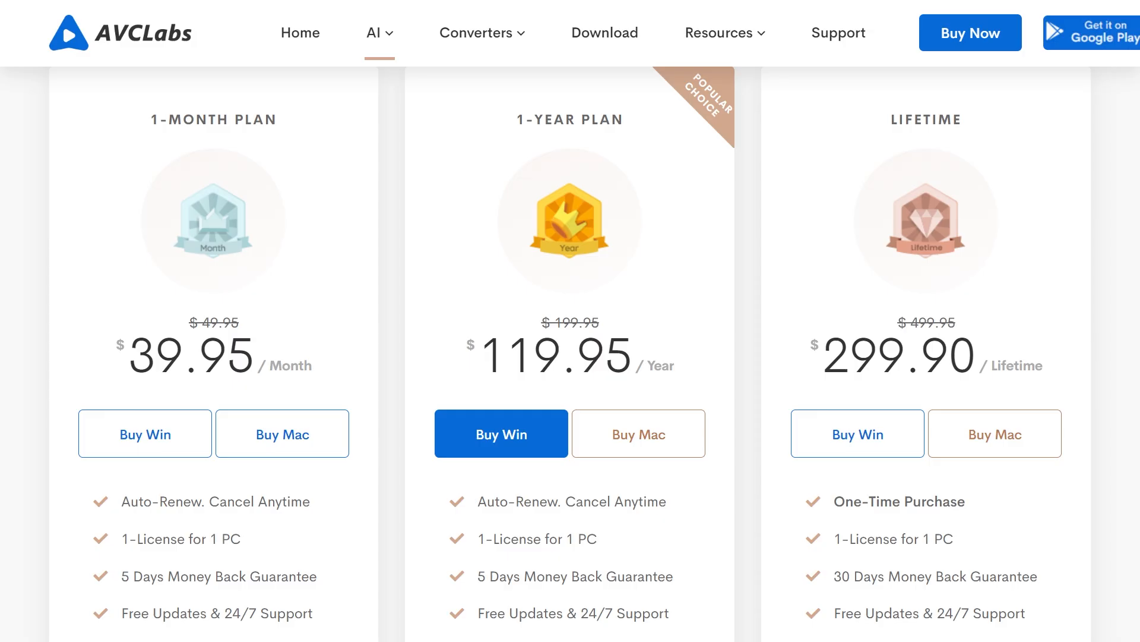